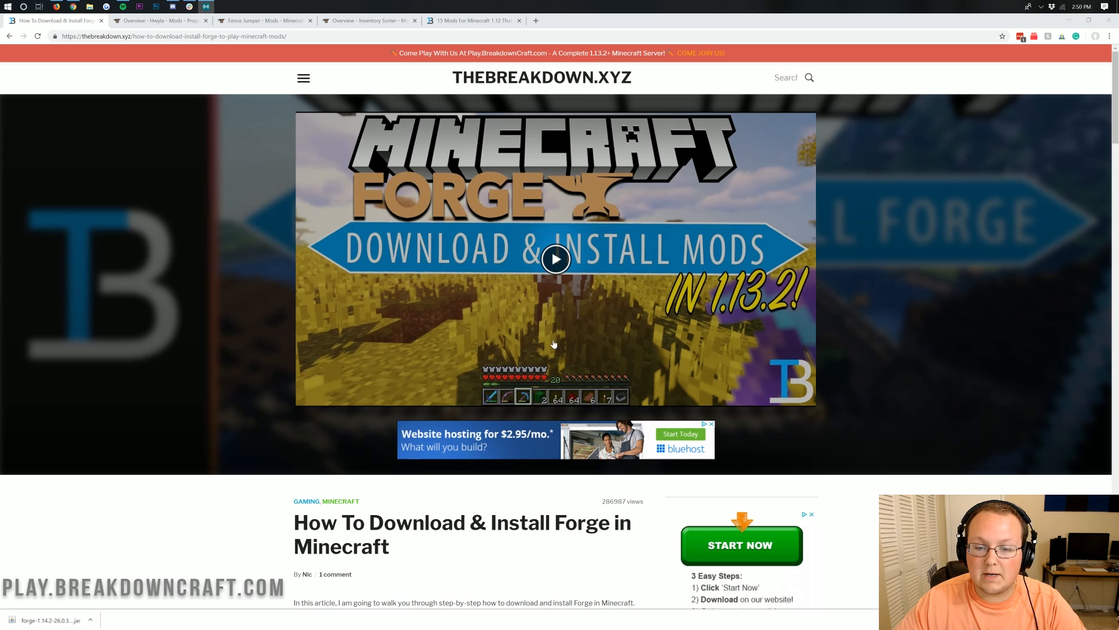
mouse_move(775, 322)
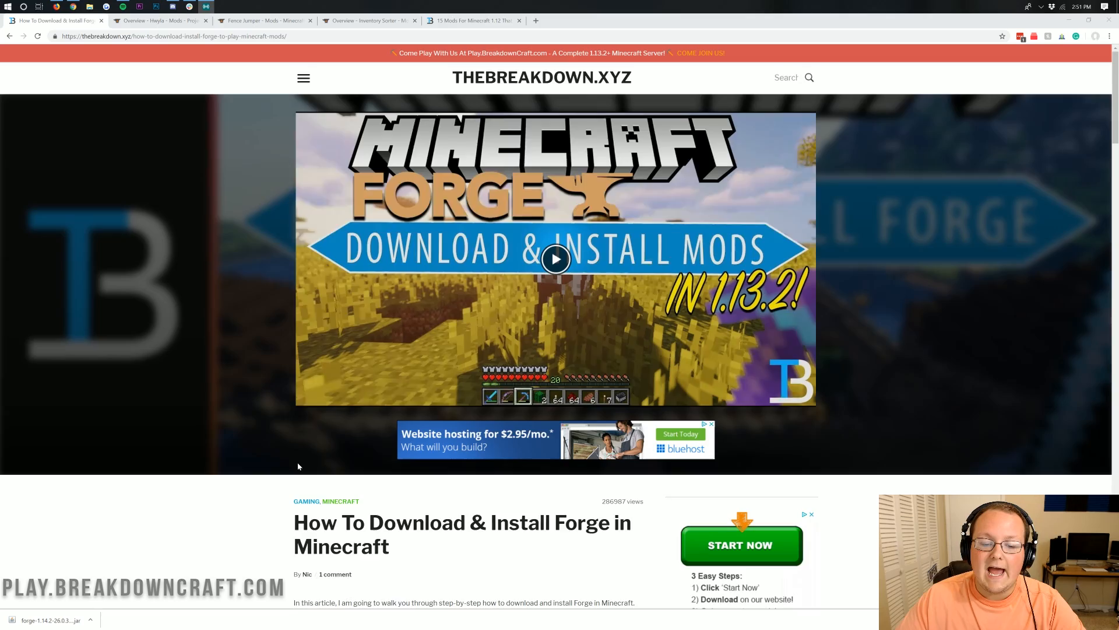
View the Hwyla, Fence Jumper and Inventory Sorter mod pages in turn, ending on the 1.12 mods article
scroll(down, 3)
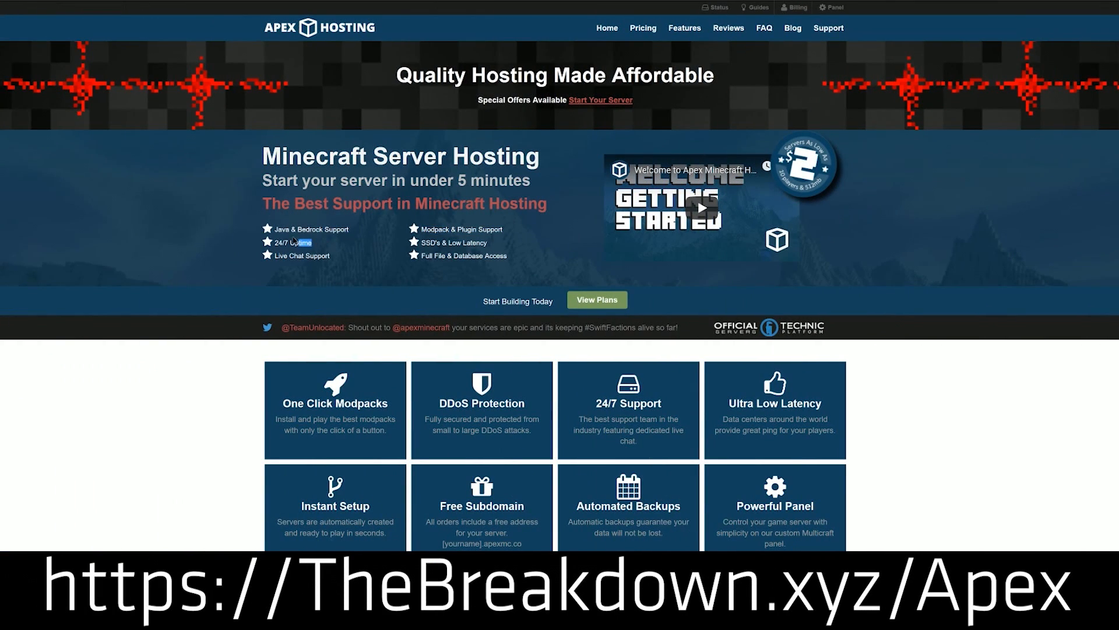
double_click(293, 242)
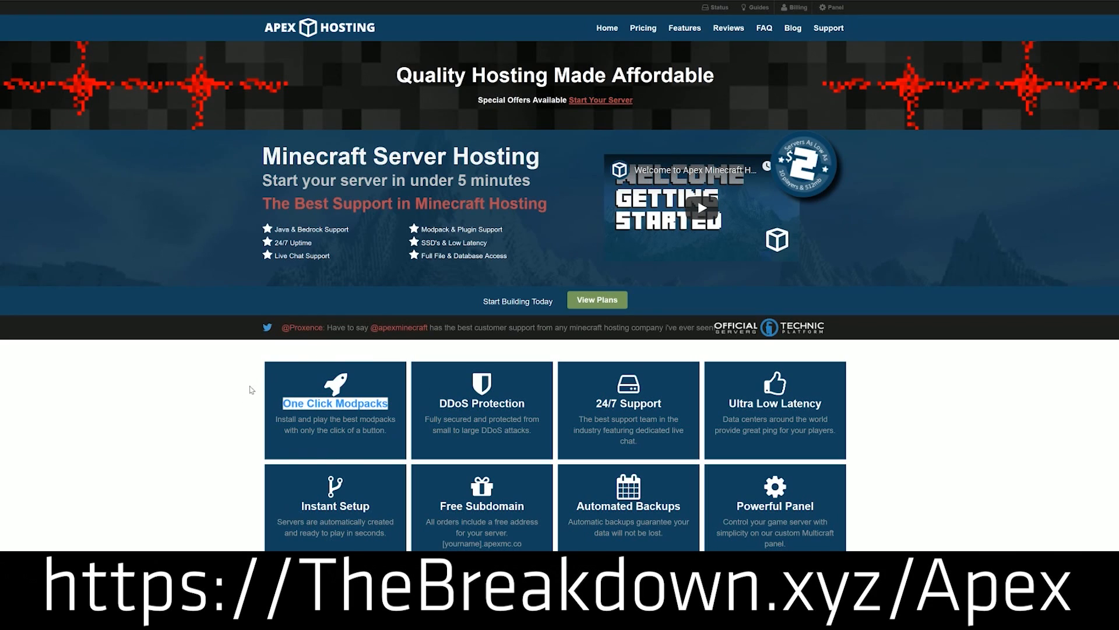
scroll(down, 3)
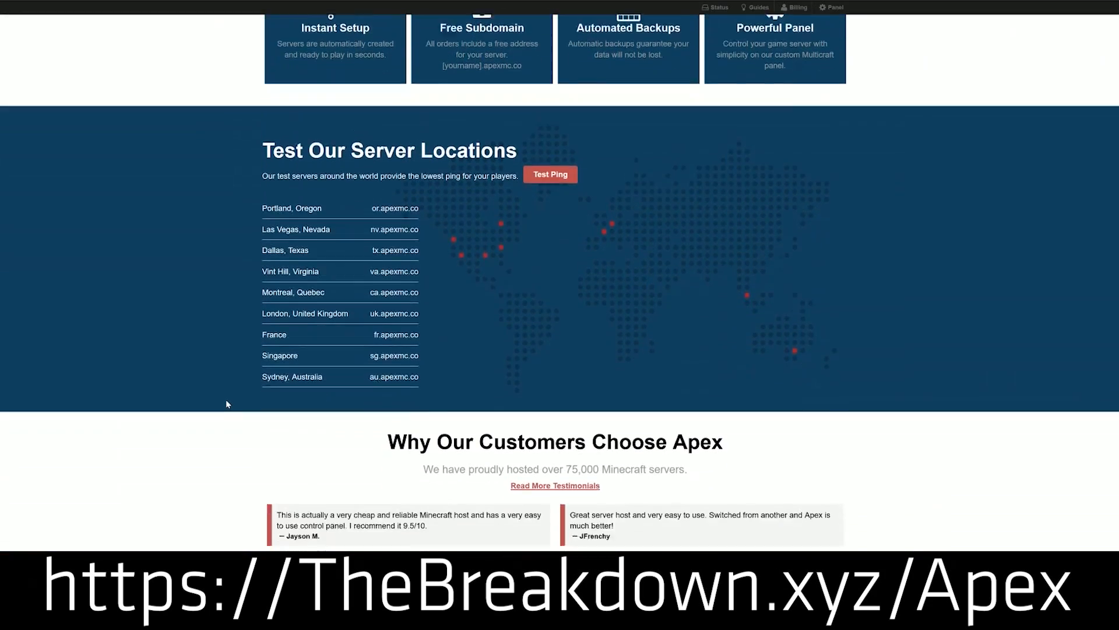
scroll(down, 3)
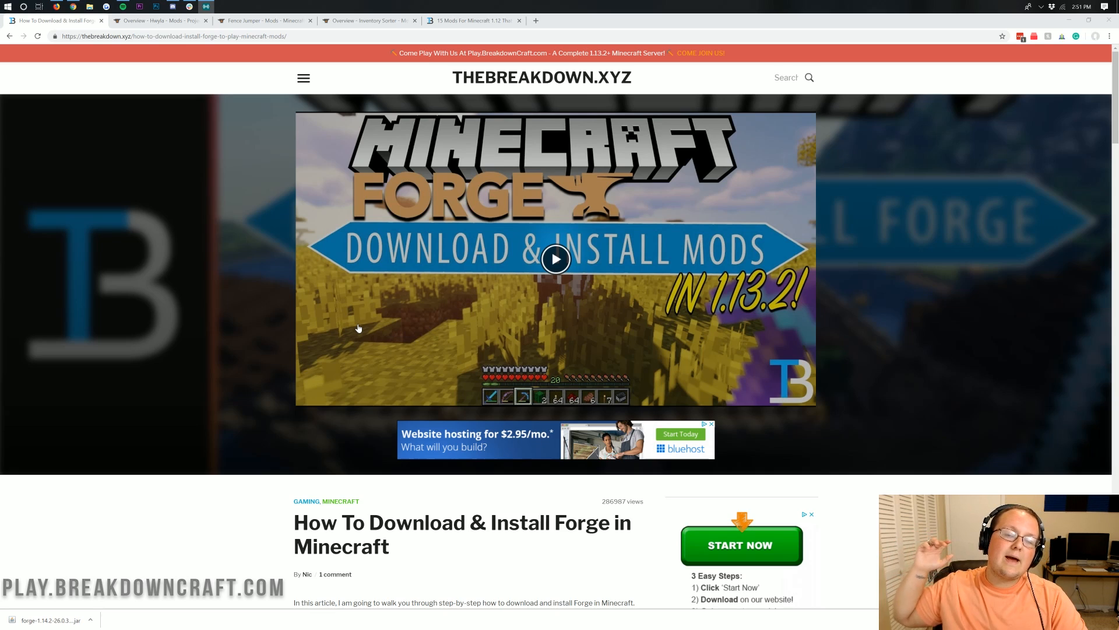
mouse_move(292, 375)
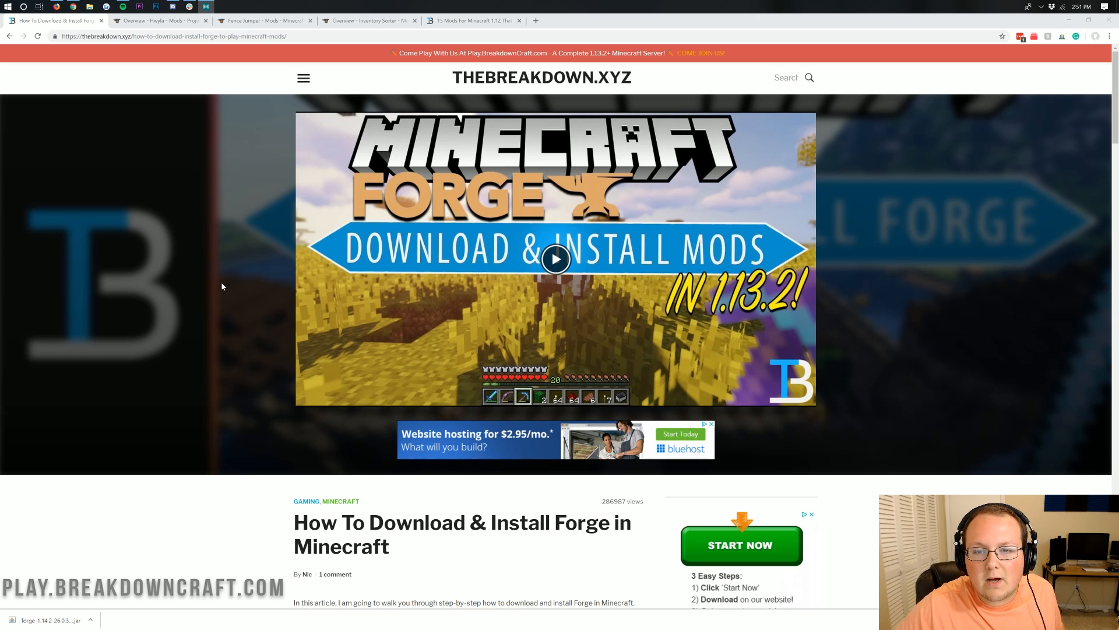
mouse_move(157, 20)
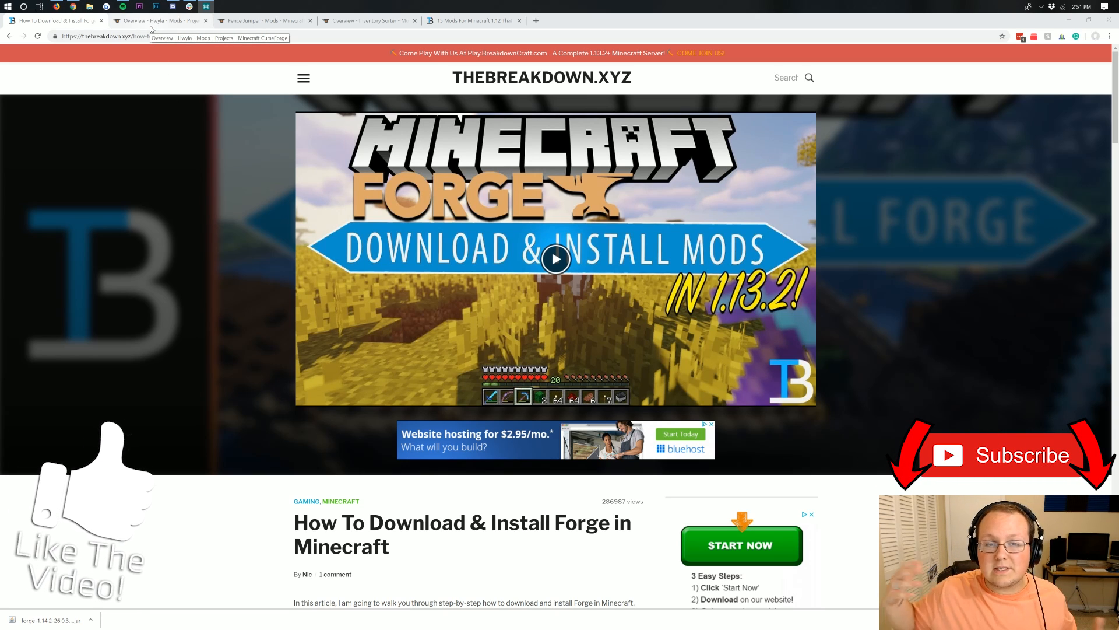
click(161, 19)
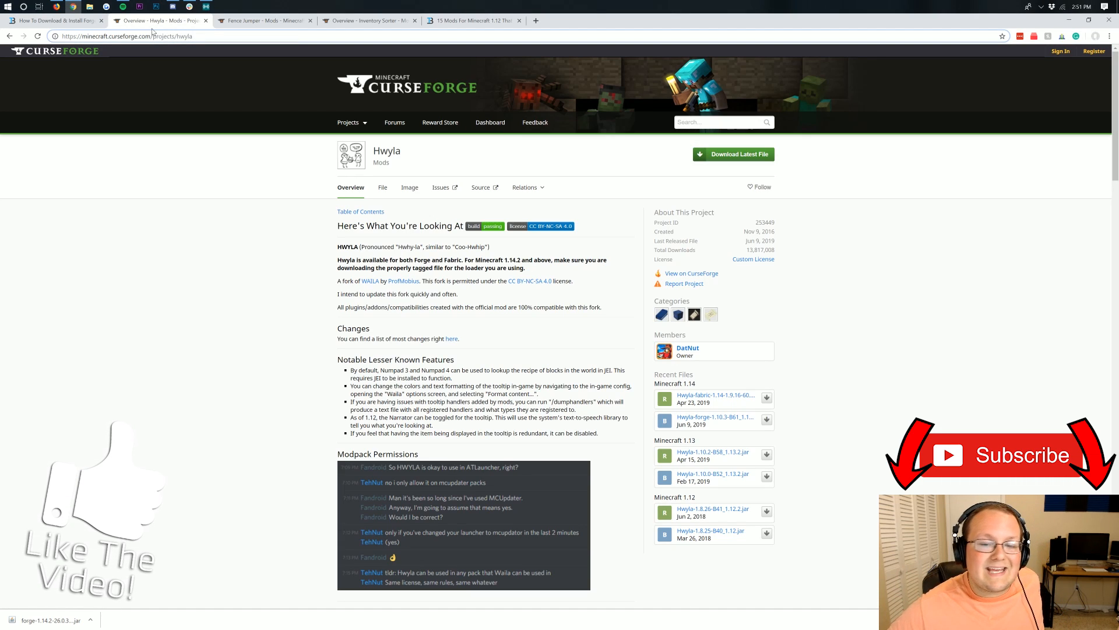
mouse_move(324, 169)
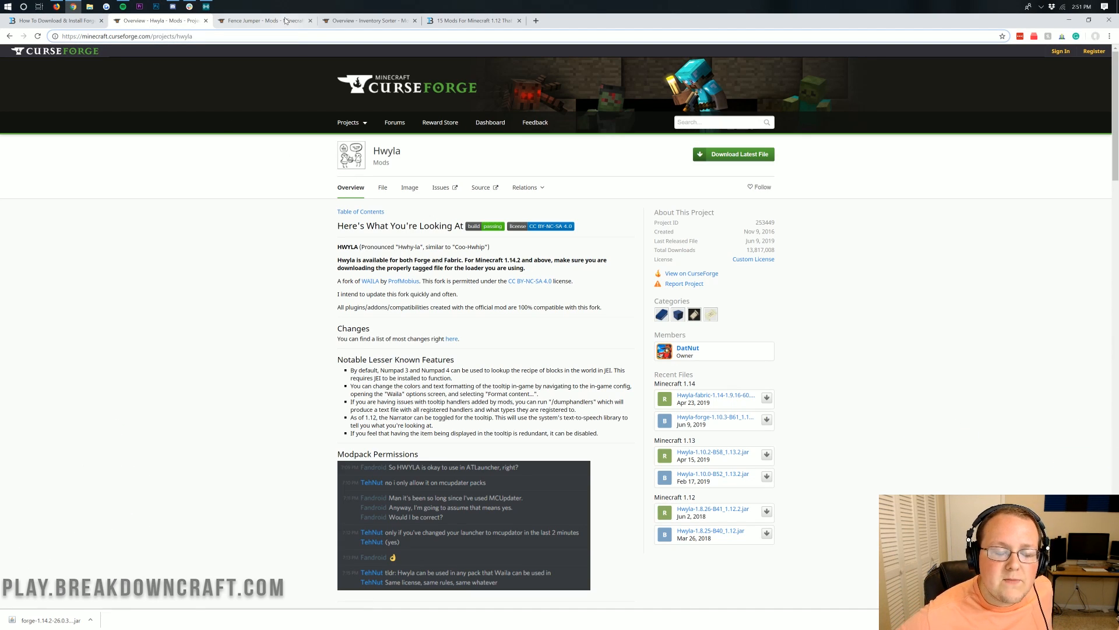
click(257, 20)
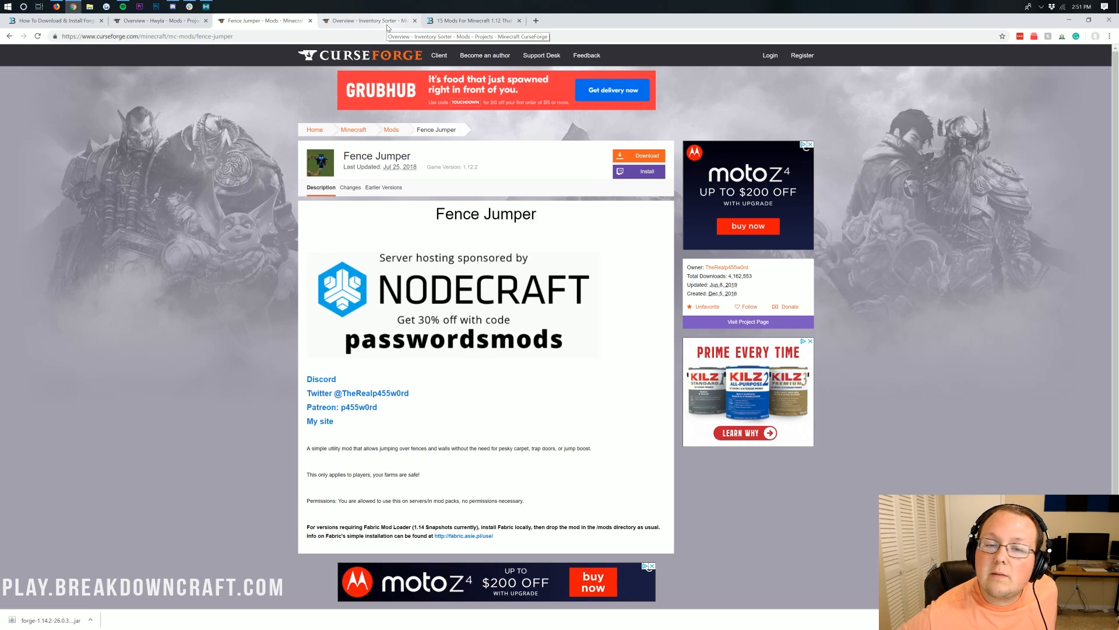
click(368, 20)
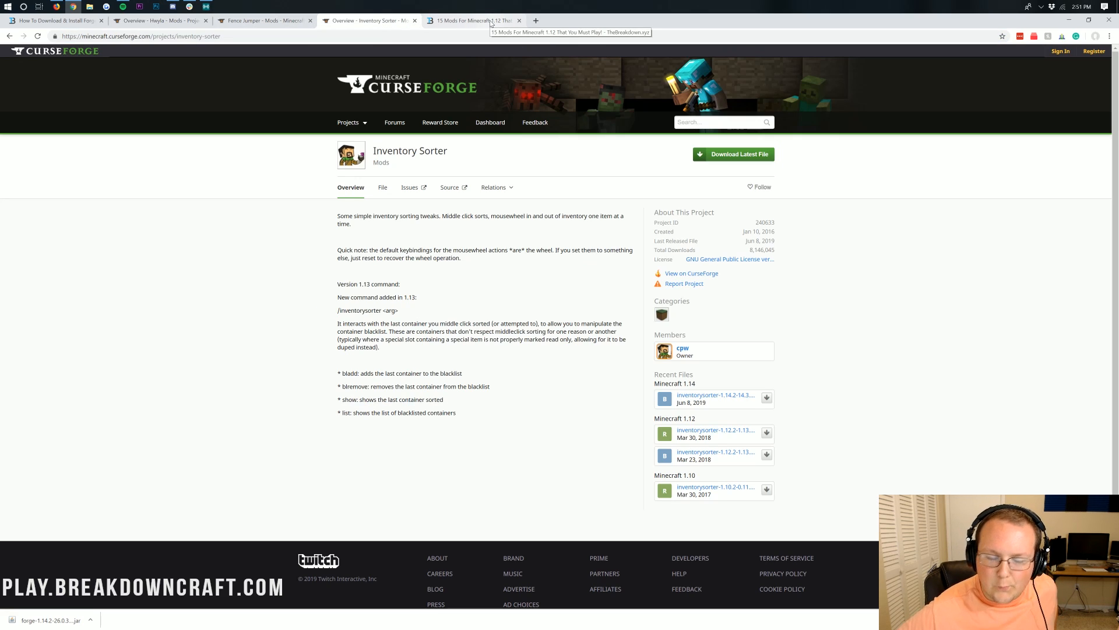
click(471, 20)
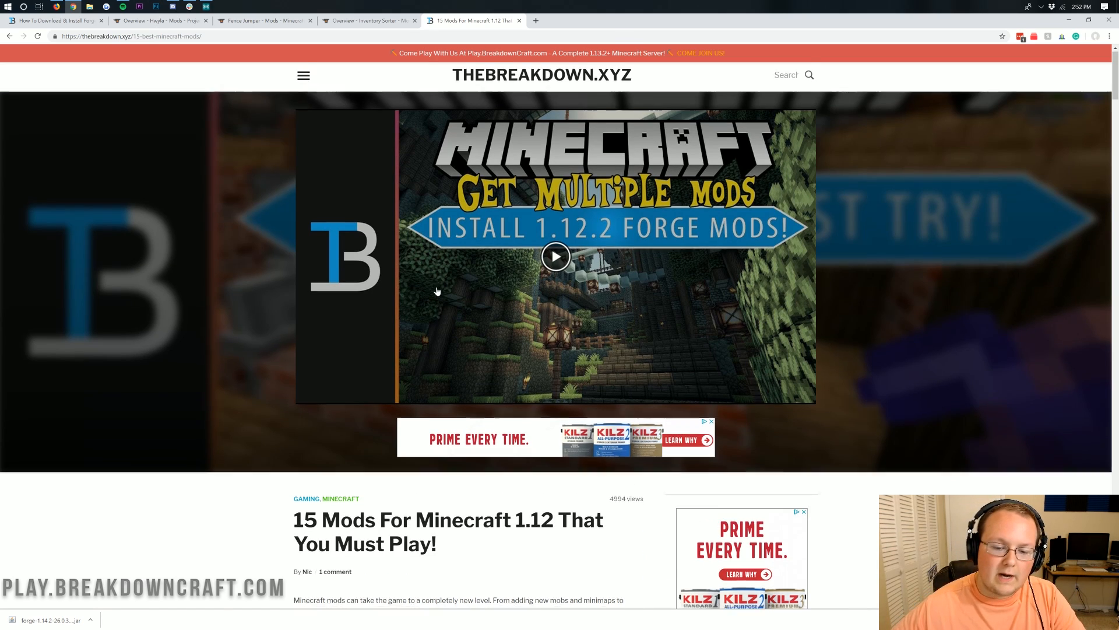
Scroll through the '15 Mods For Minecraft 1.12' article, then return to the Hwyla tab
scroll(down, 3)
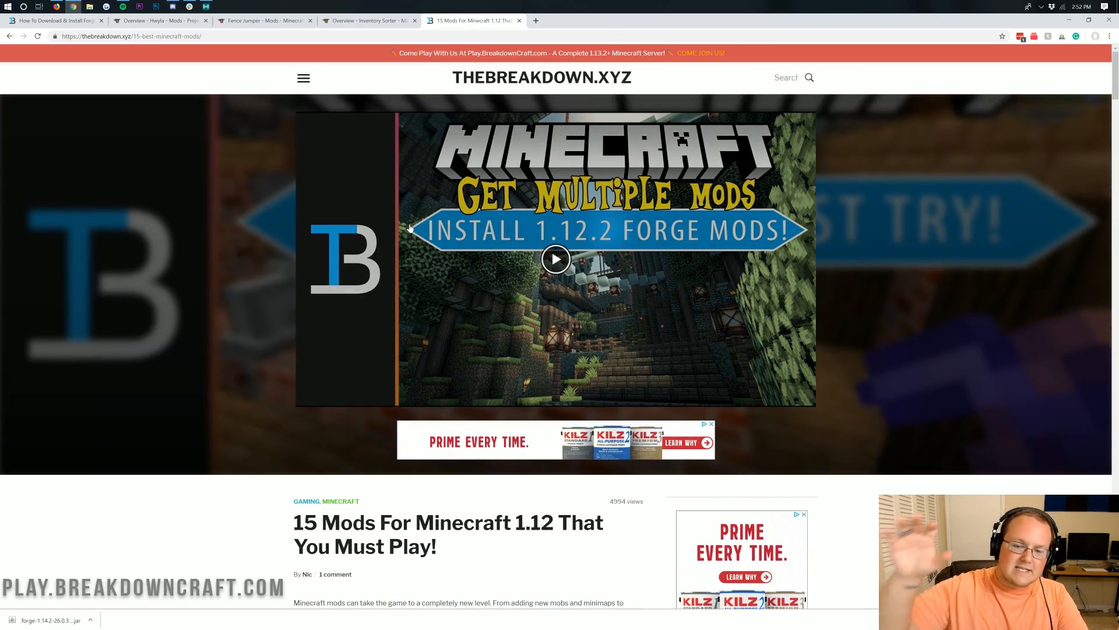
scroll(down, 3)
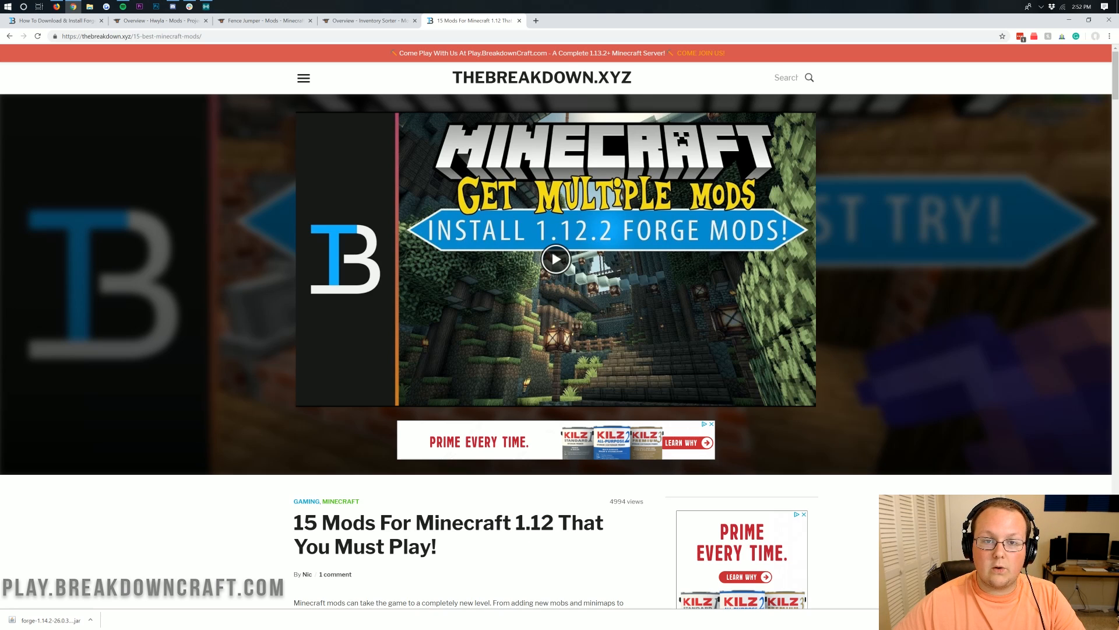
click(159, 20)
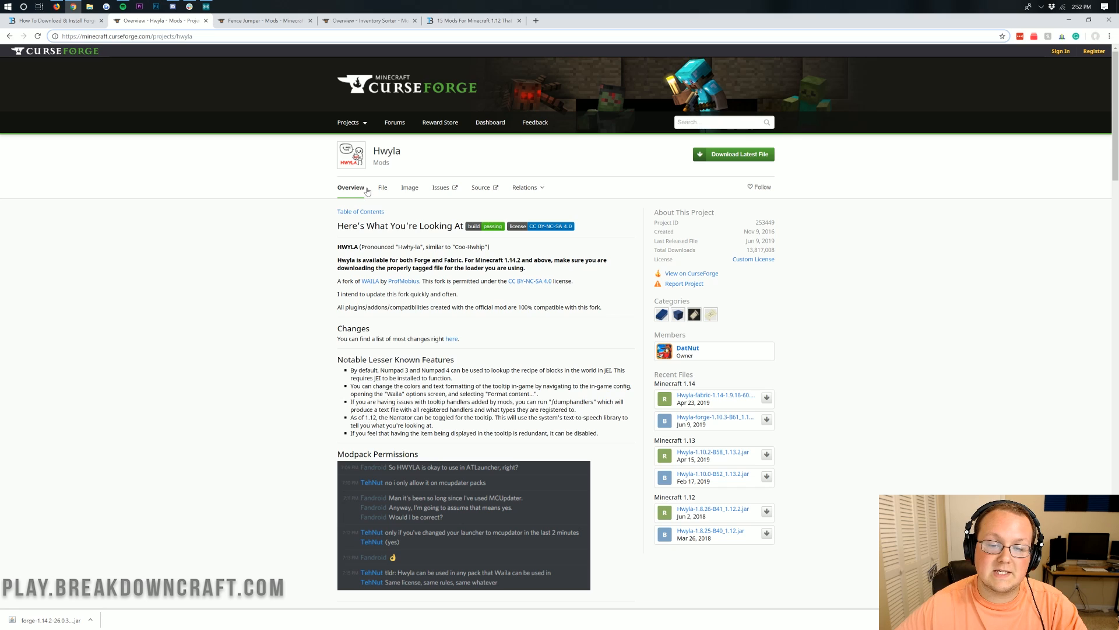
Download Hwyla-forge-1.10.3-B61_1.14.2.jar from Hwyla's file list and keep it despite the warning
click(381, 187)
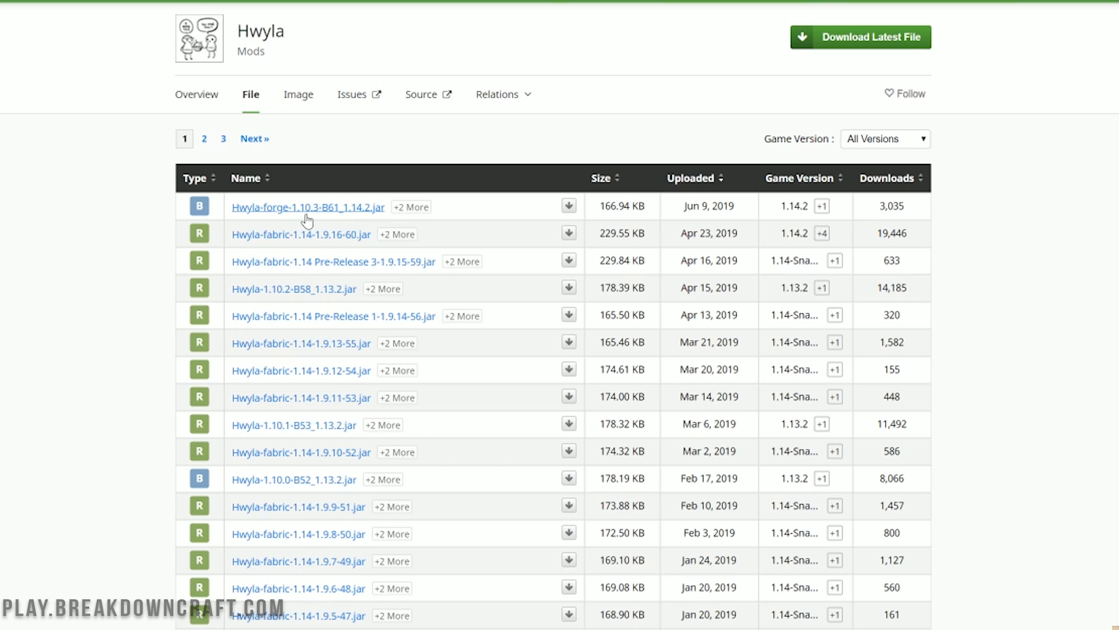
mouse_move(569, 207)
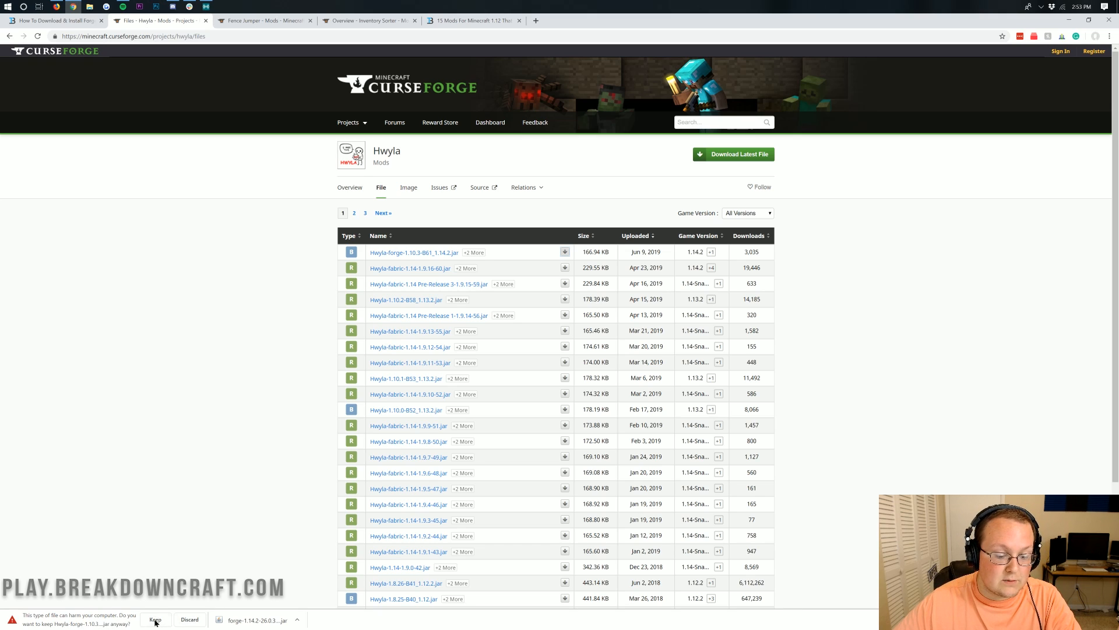
click(155, 618)
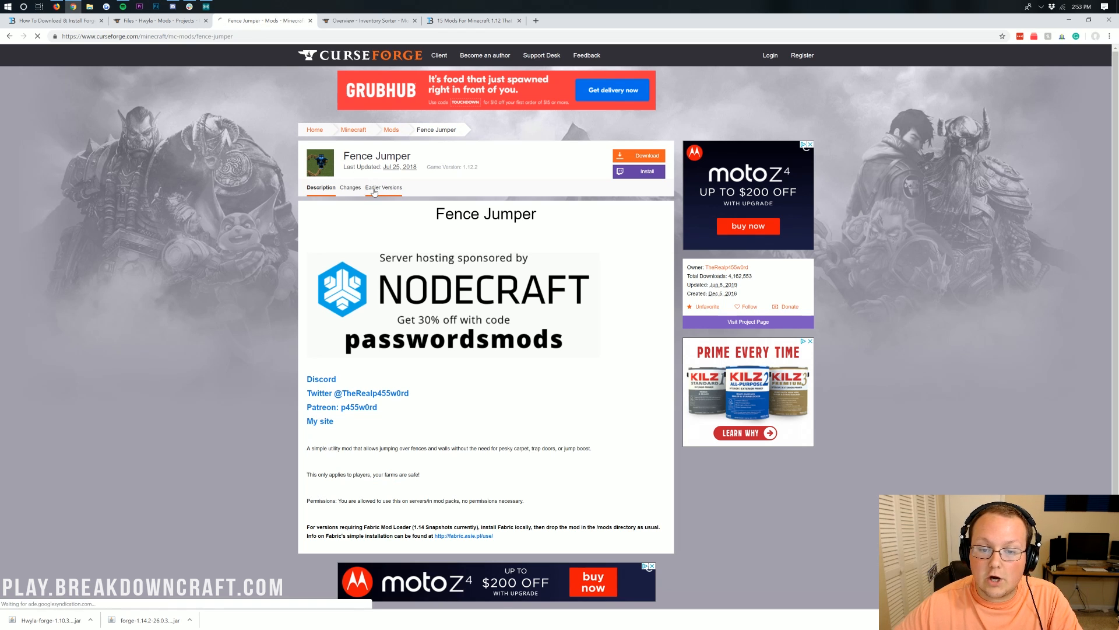
Download FenceJumper-1.14.2-1.0.7.jar from Fence Jumper's earlier versions list
click(384, 187)
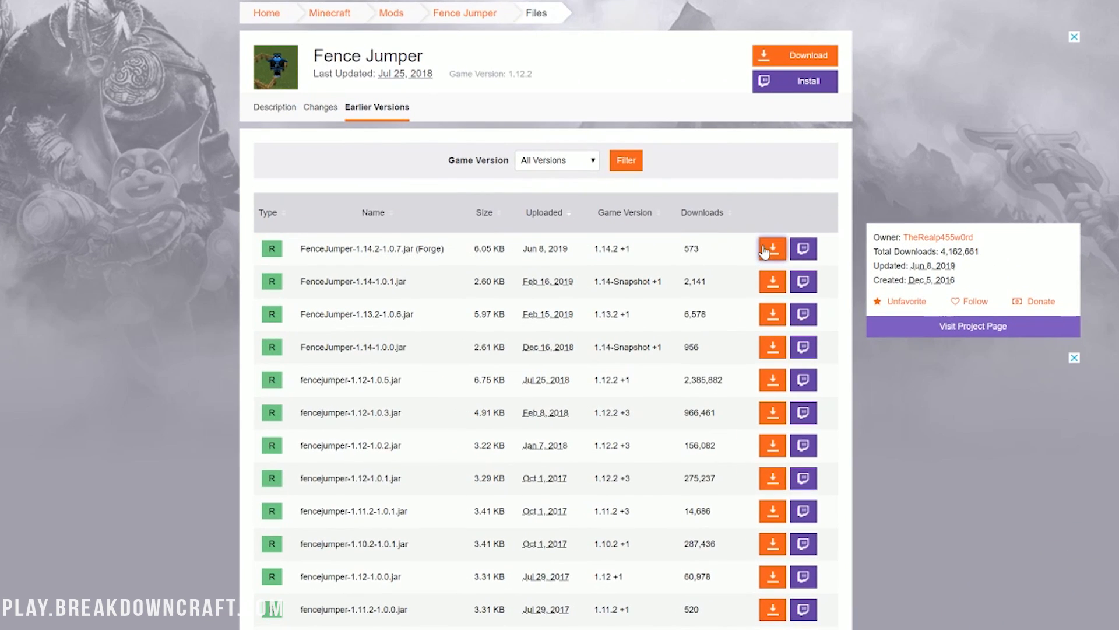
click(772, 249)
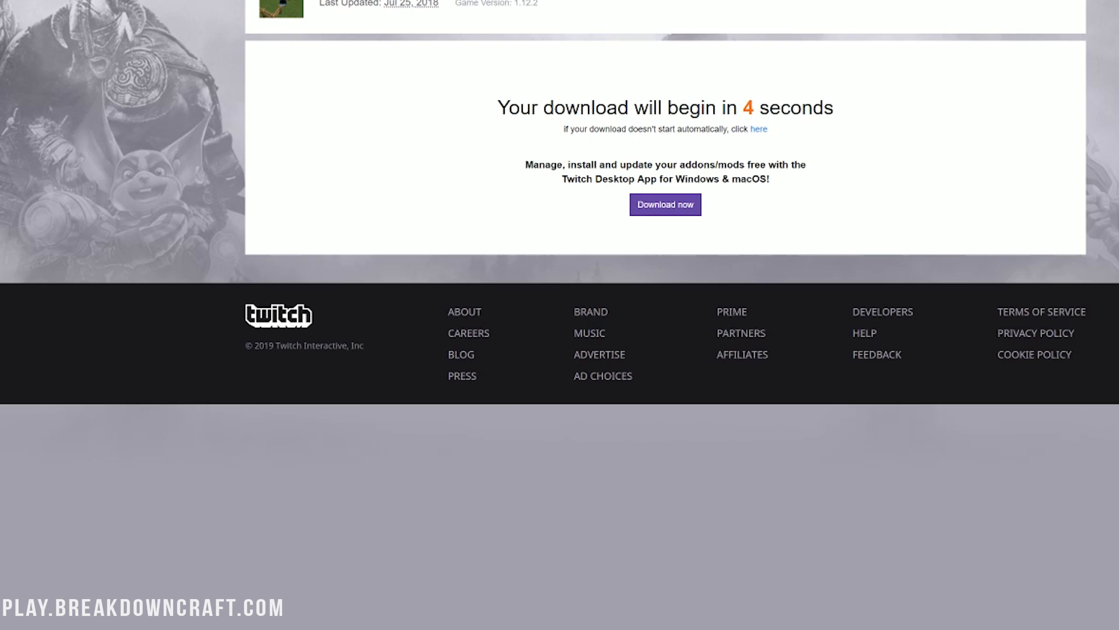
scroll(down, 3)
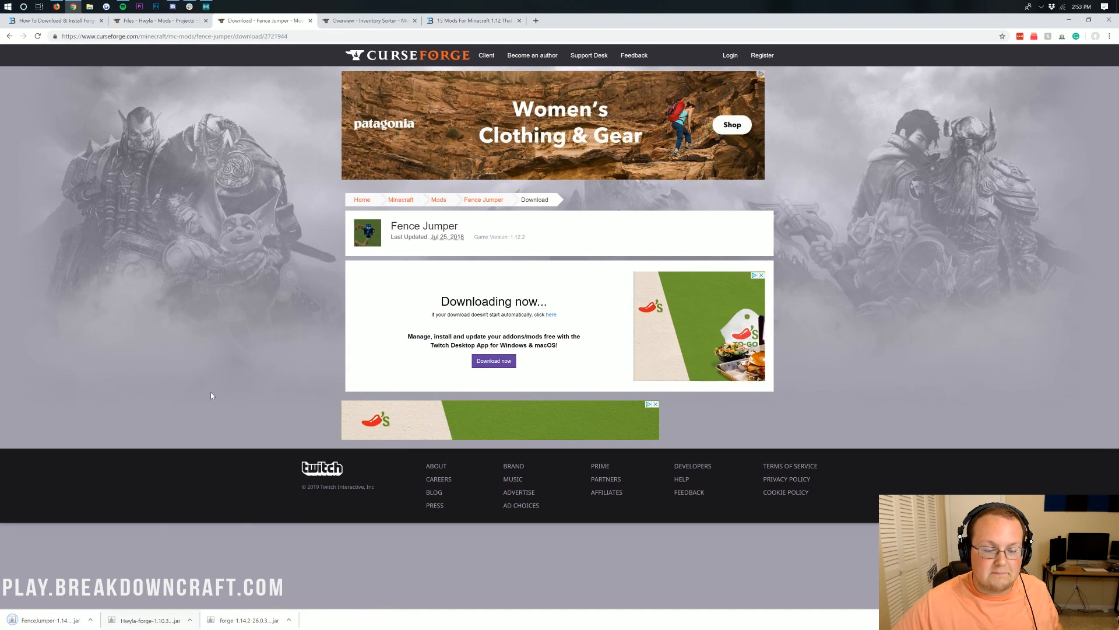
click(369, 20)
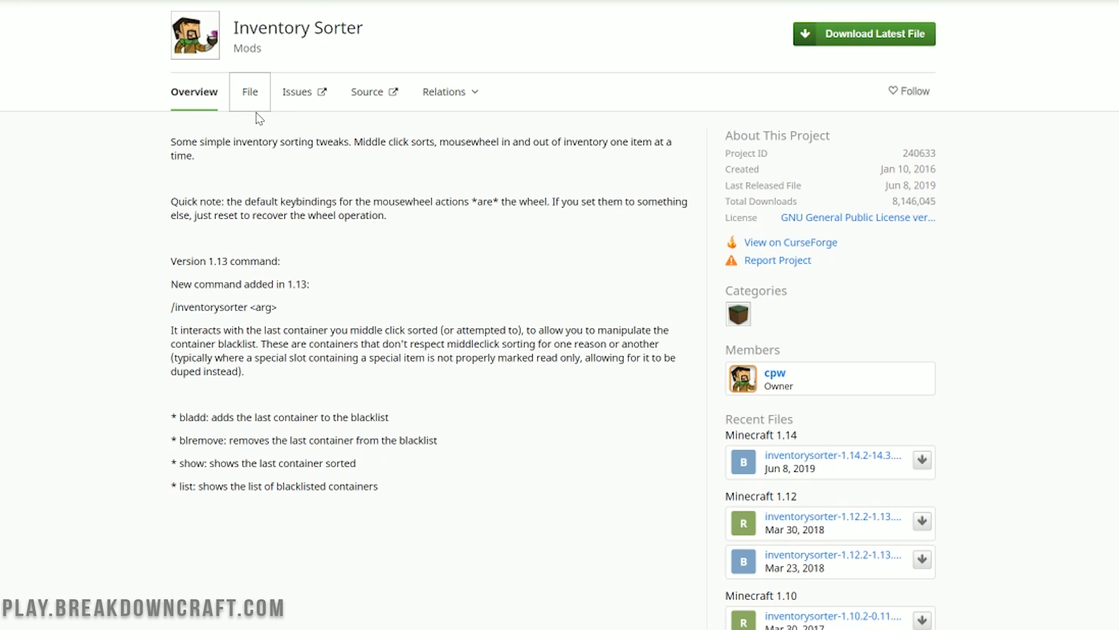
List Inventory Sorter's files, headed by inventorysorter-1.14.2-14.3.5.jar
click(248, 92)
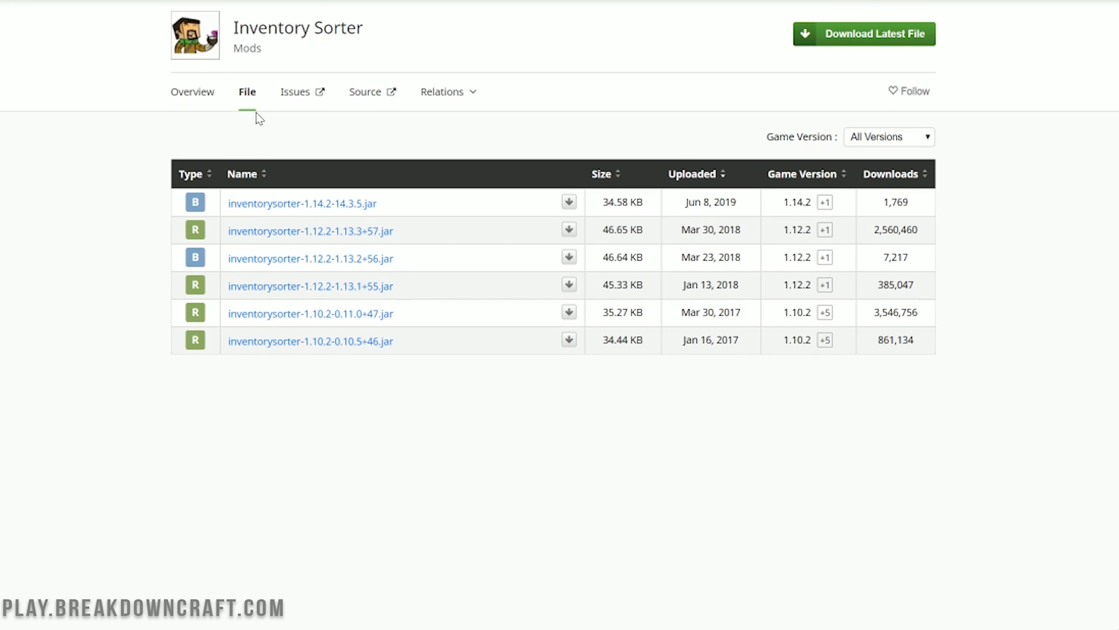
mouse_move(703, 350)
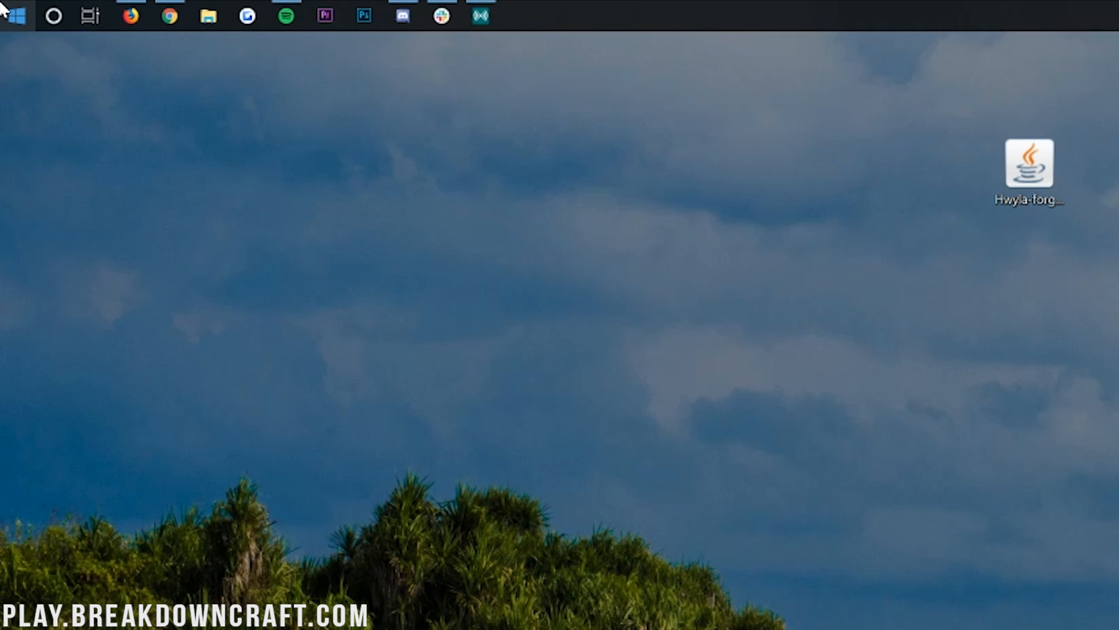
Open the Downloads folder holding the downloaded mod jars
click(14, 14)
text(downloads)
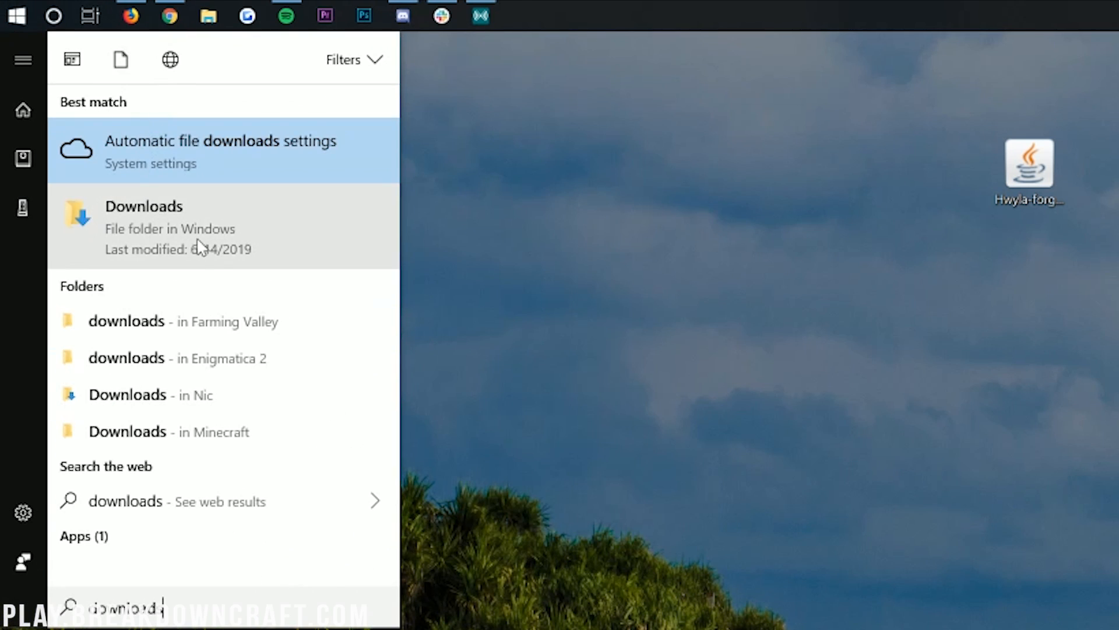
click(144, 206)
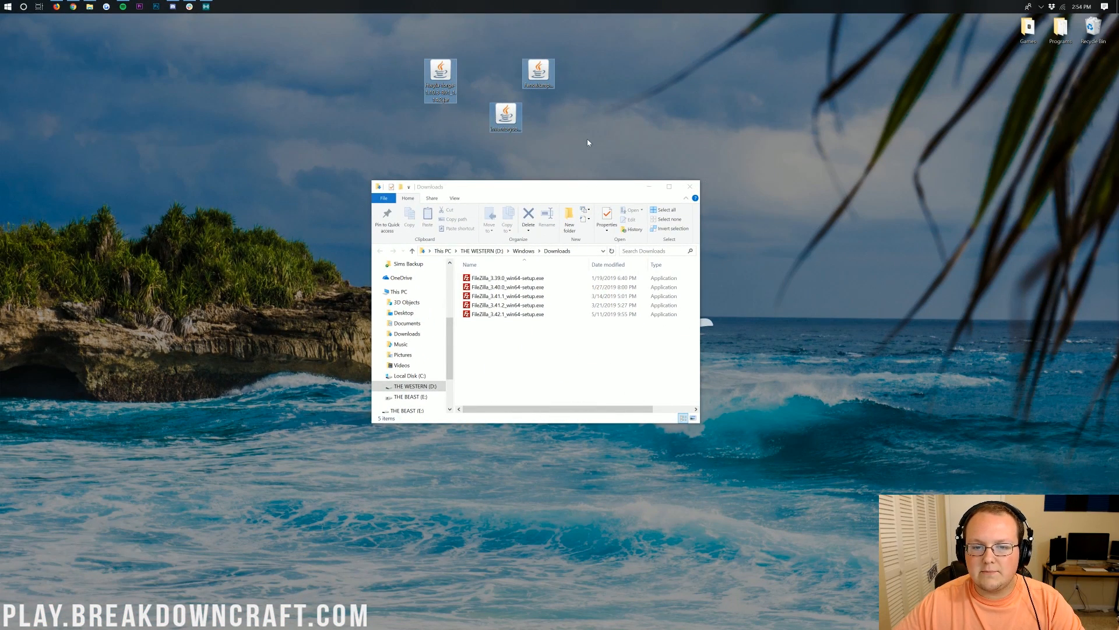
click(690, 186)
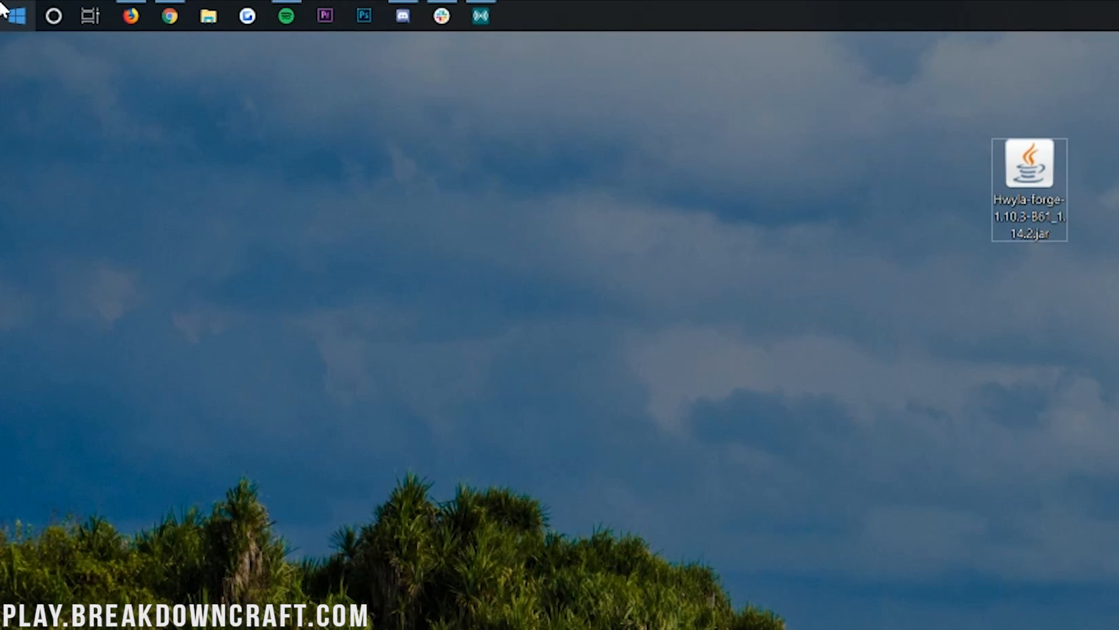
Launch the Run app and enter %appdata% in its Open field
click(14, 16)
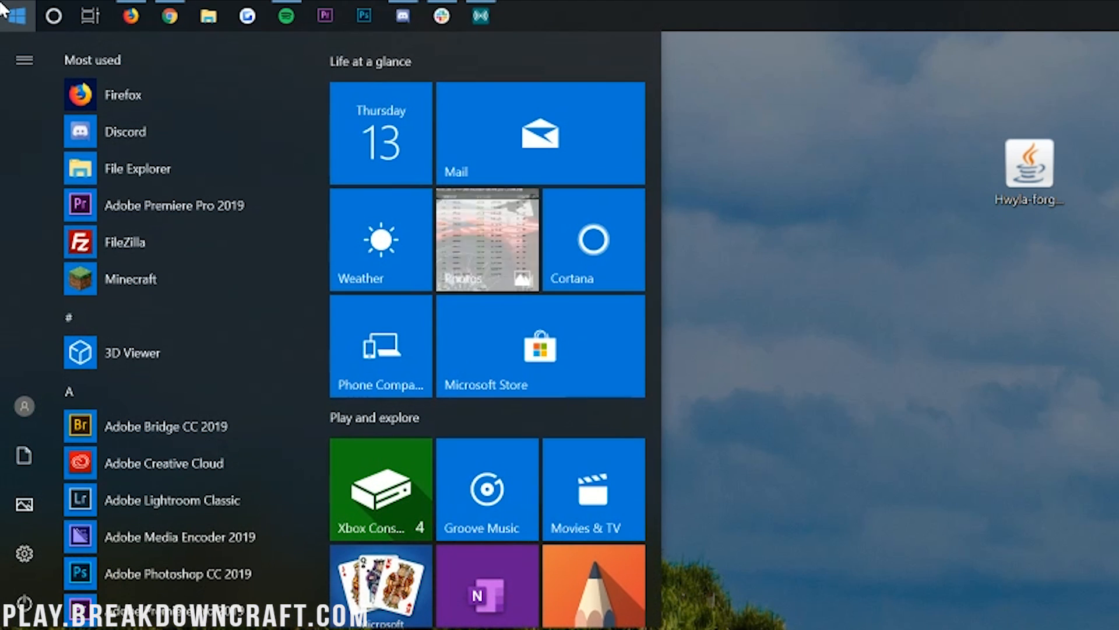
text(run)
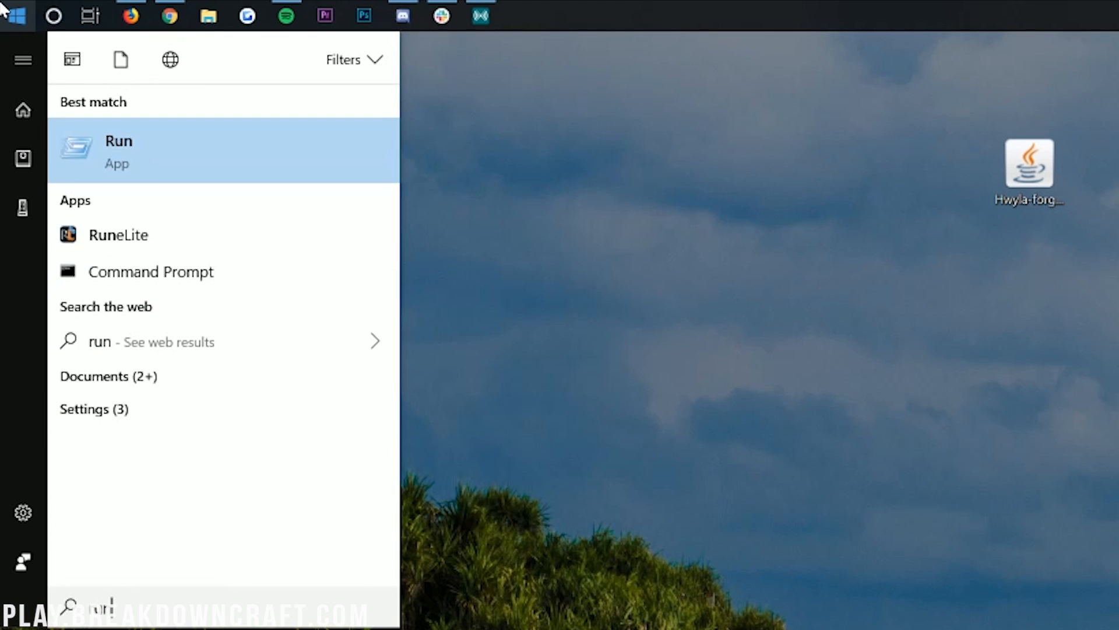
mouse_move(81, 162)
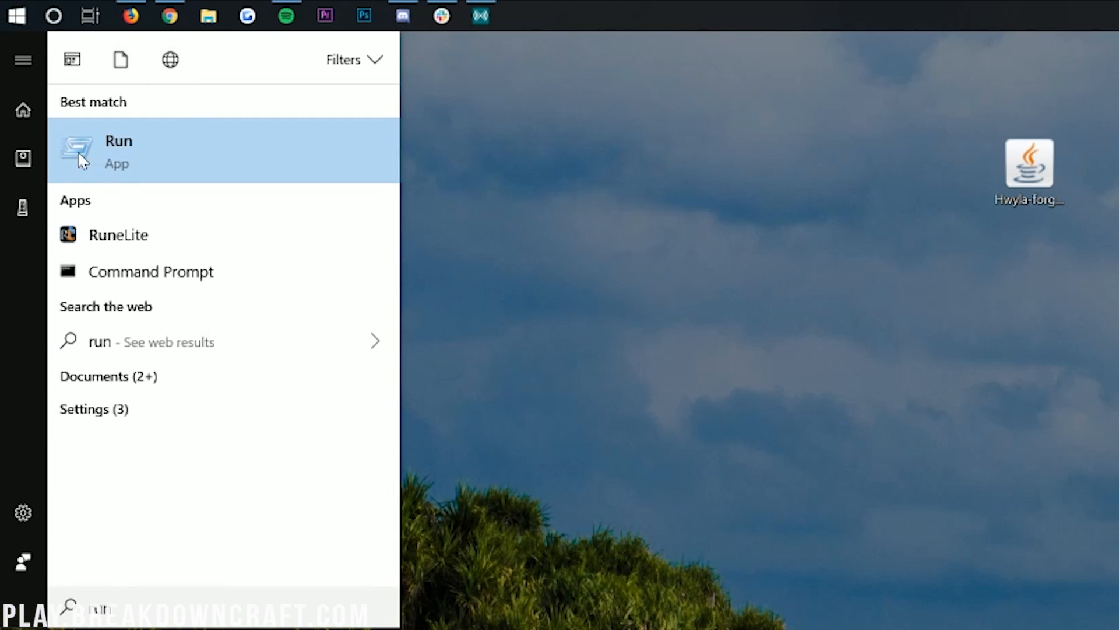
click(118, 150)
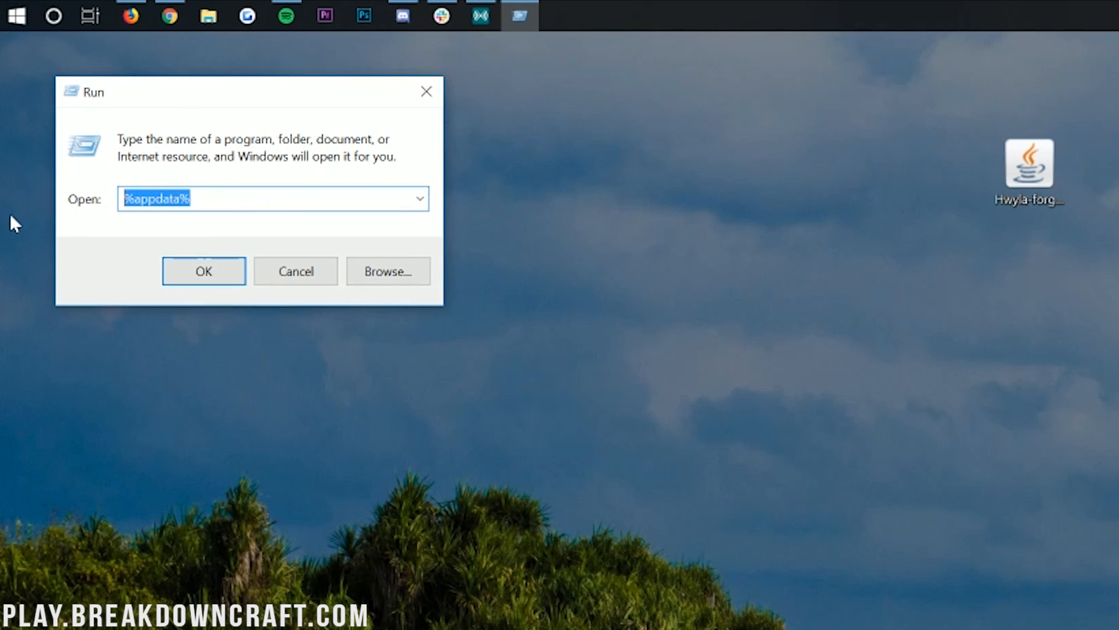
text(%app)
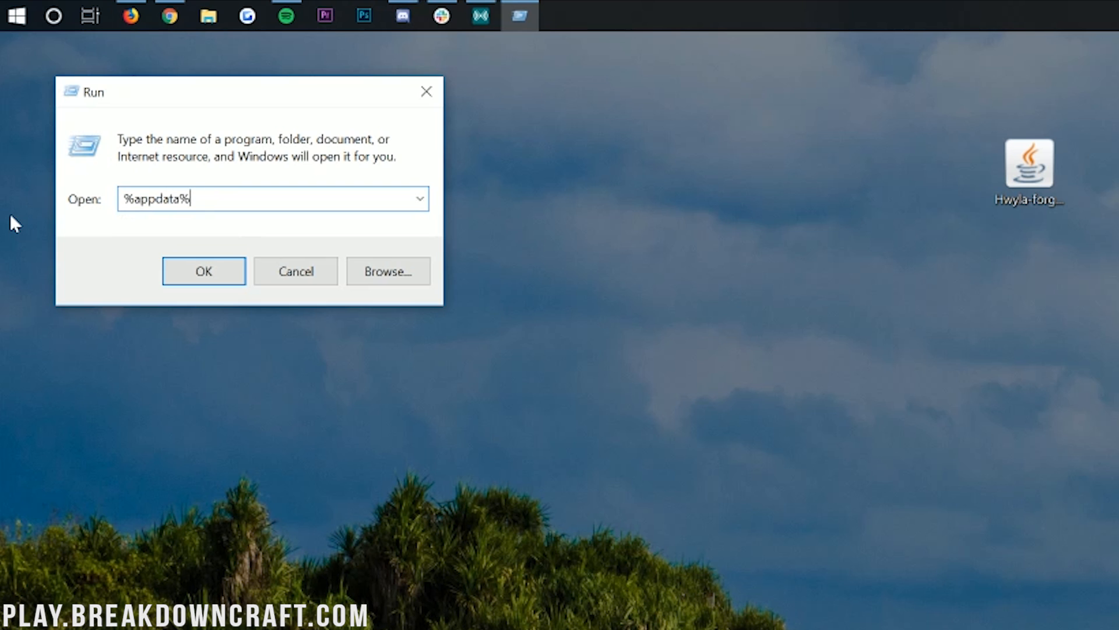
click(204, 270)
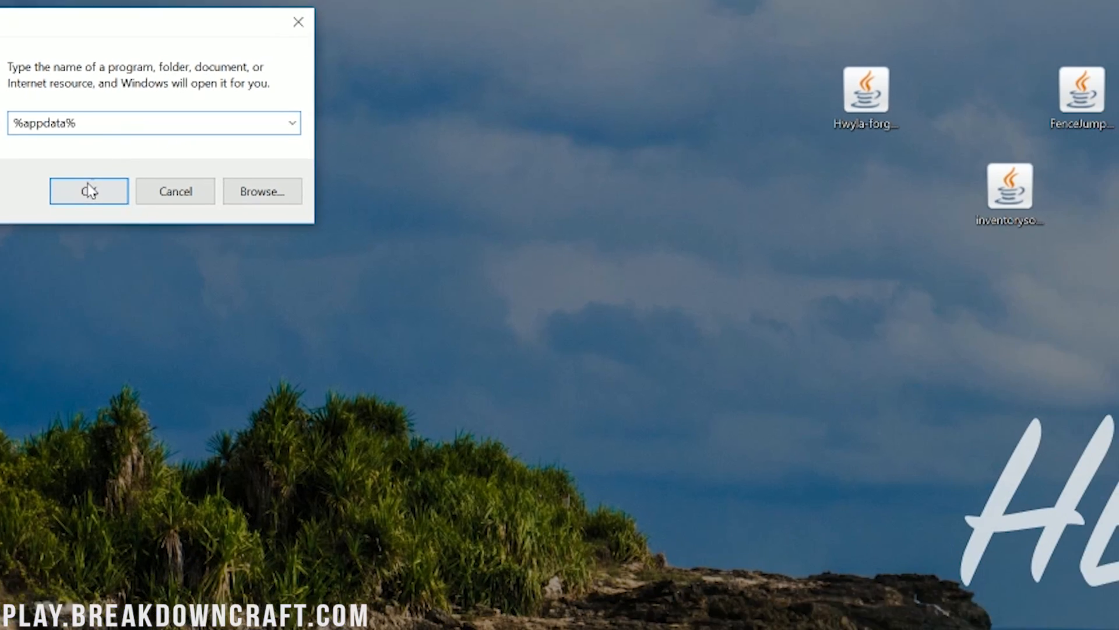
Open the .minecraft folder under Roaming and delete its old mods folder
click(89, 190)
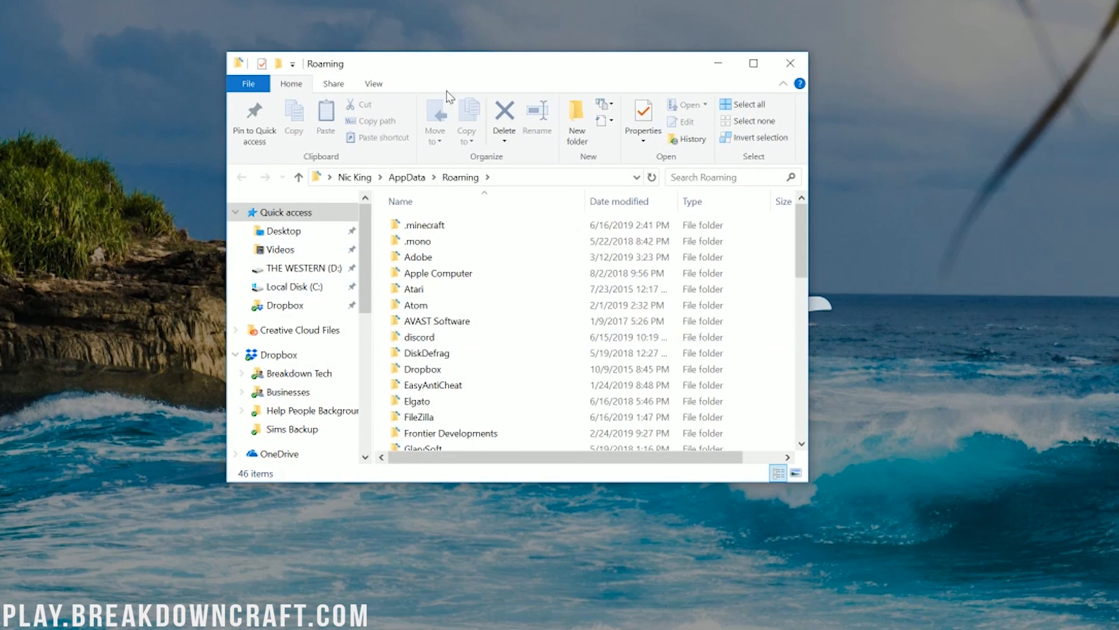
mouse_move(420, 240)
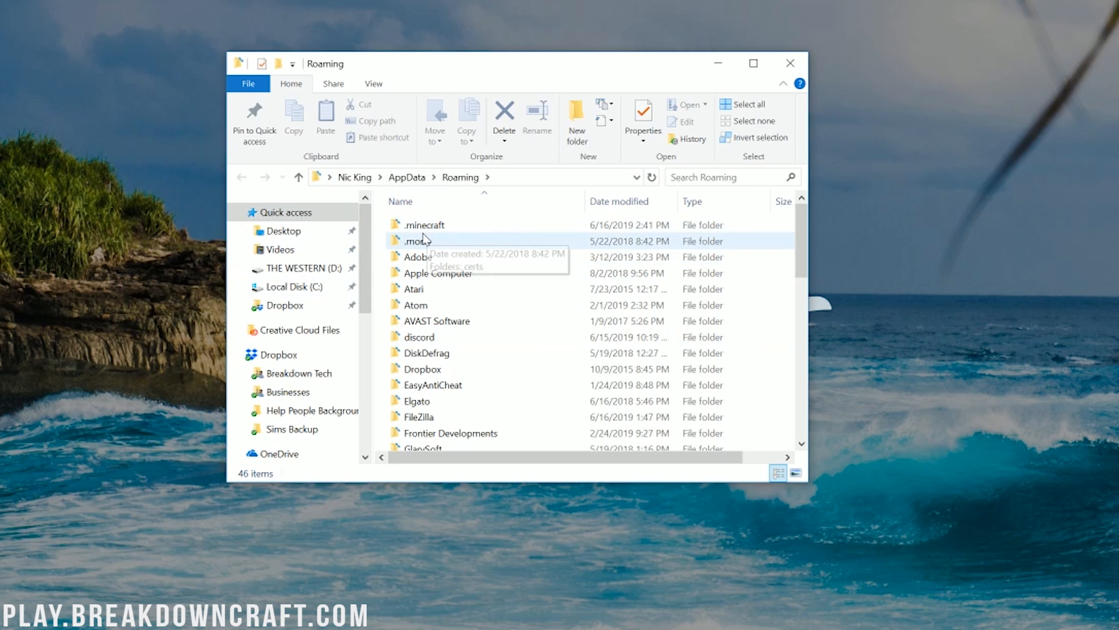
double_click(423, 223)
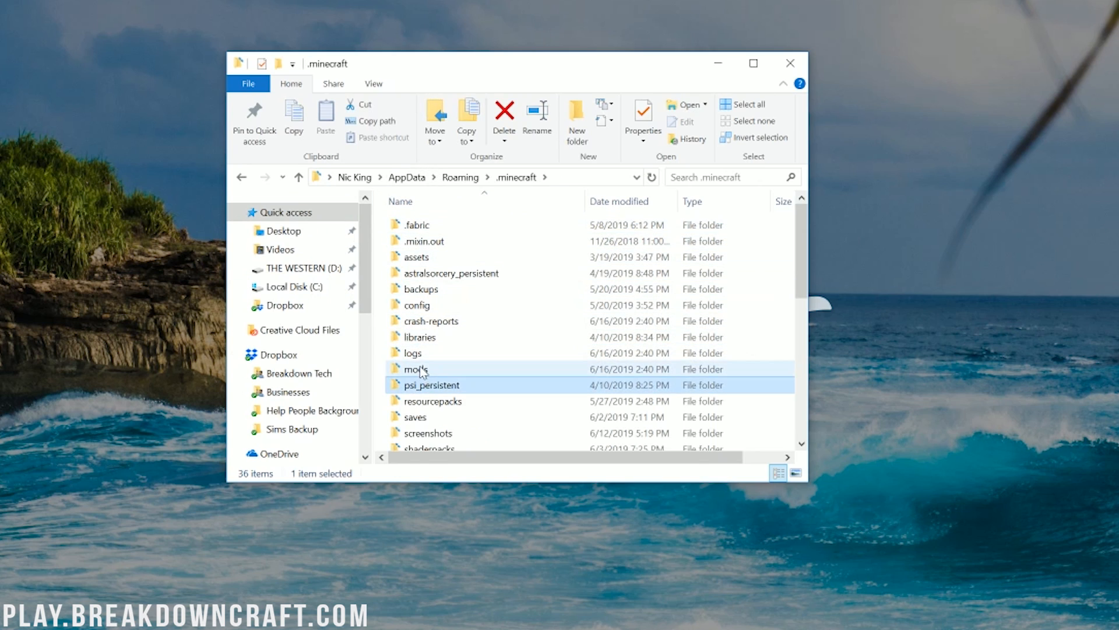
click(503, 114)
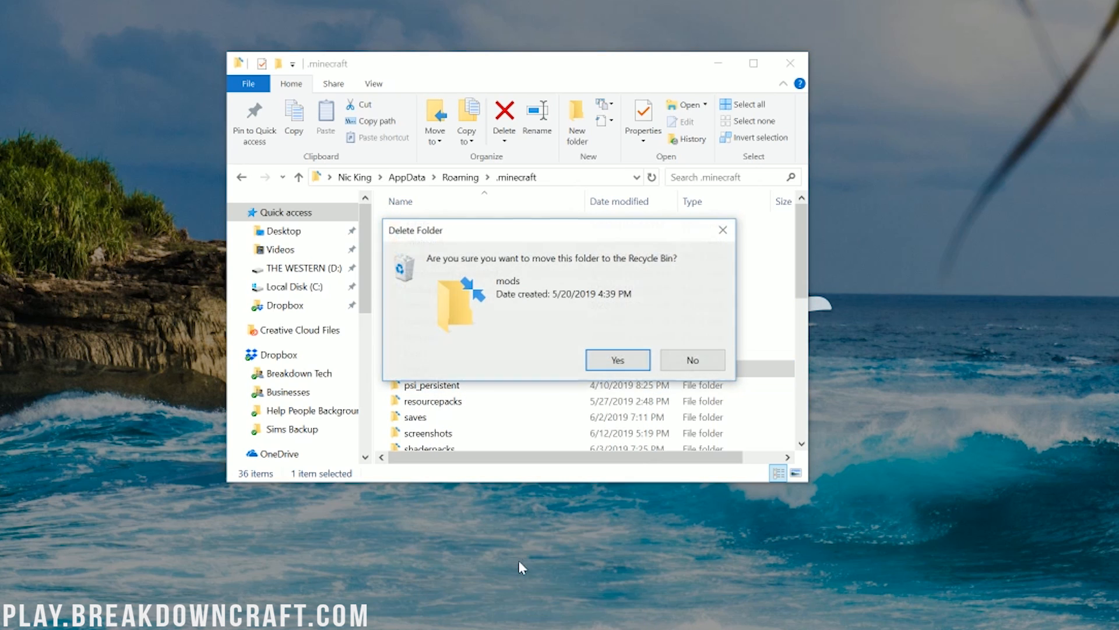
click(616, 359)
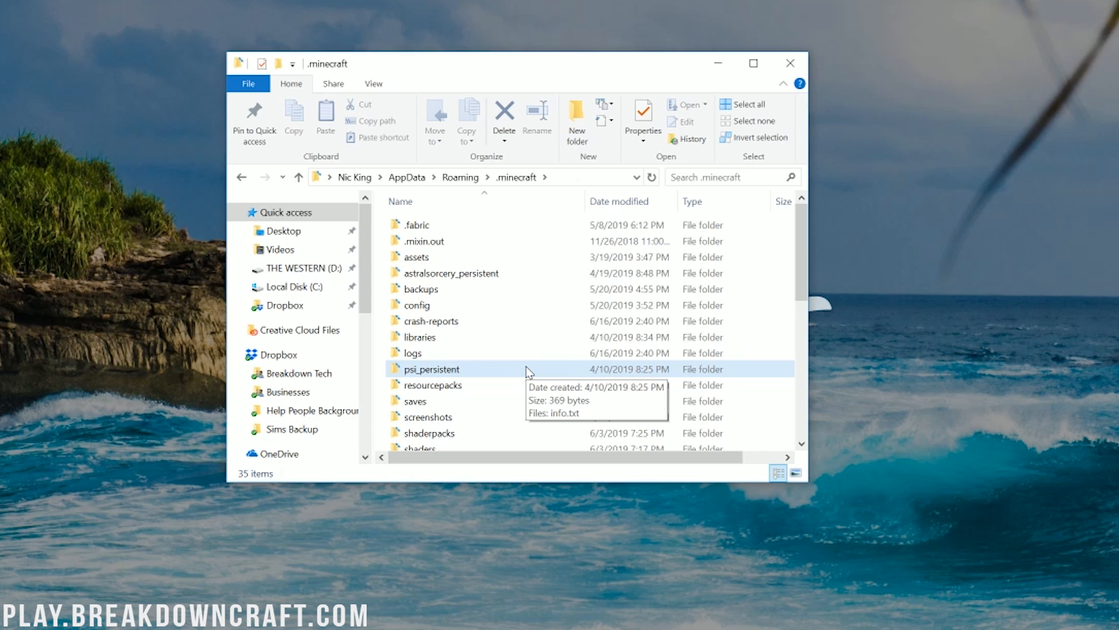
Create a new folder named 'mods' in .minecraft and open it
scroll(down, 3)
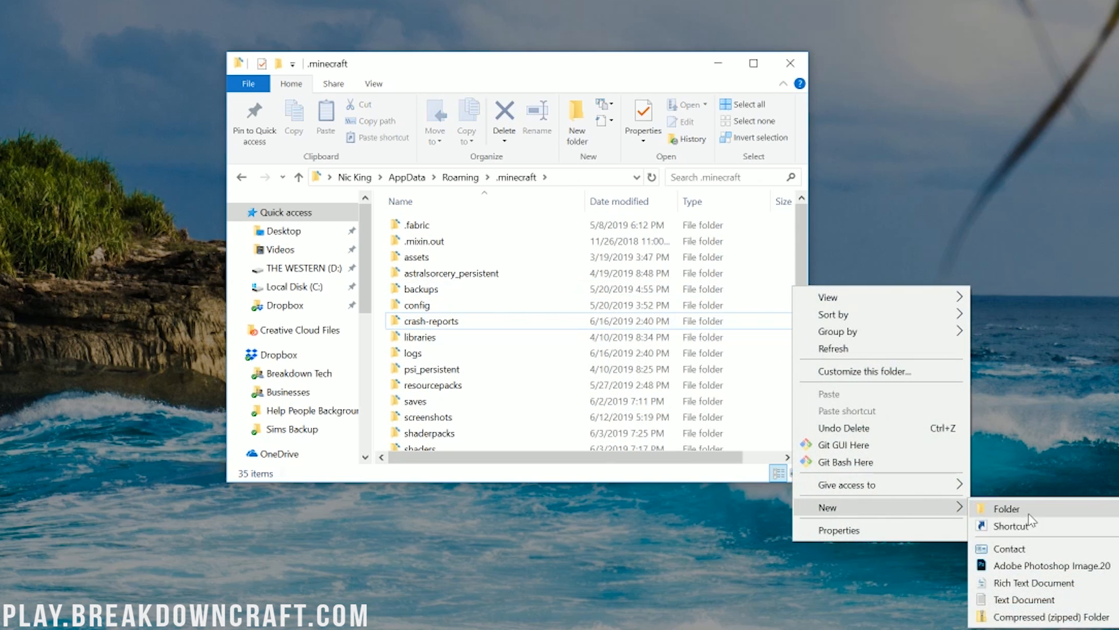
click(1007, 508)
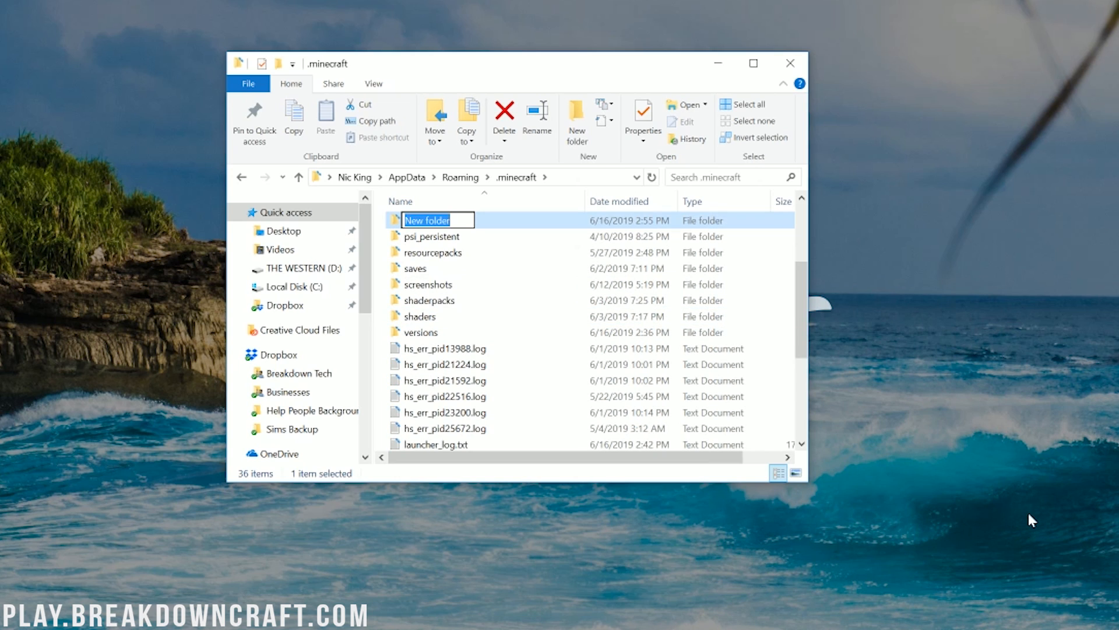
text(mods)
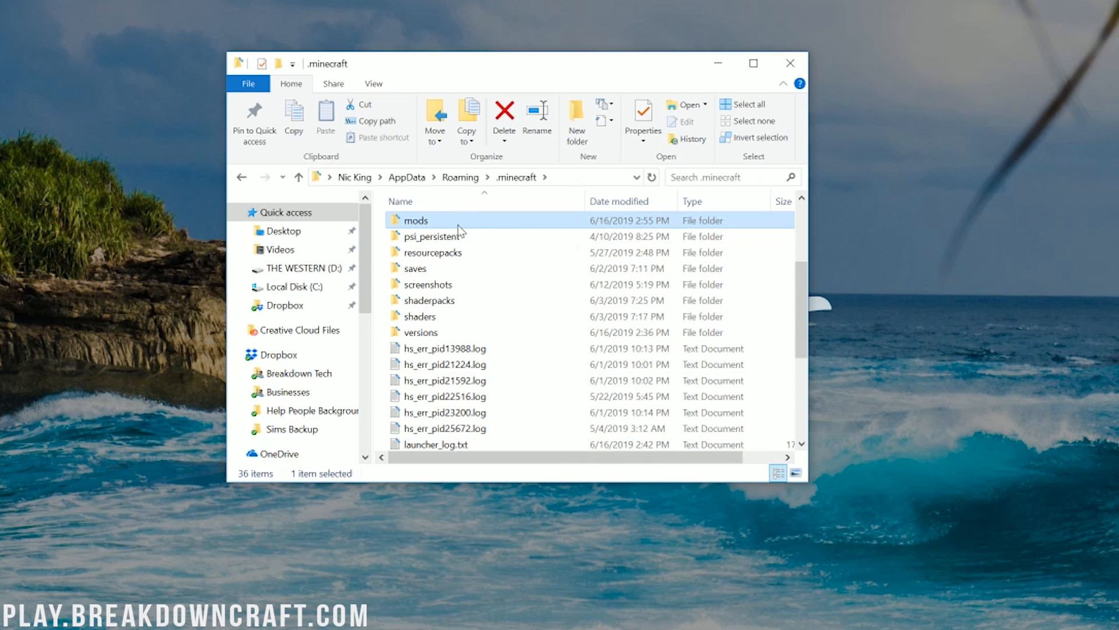
double_click(417, 220)
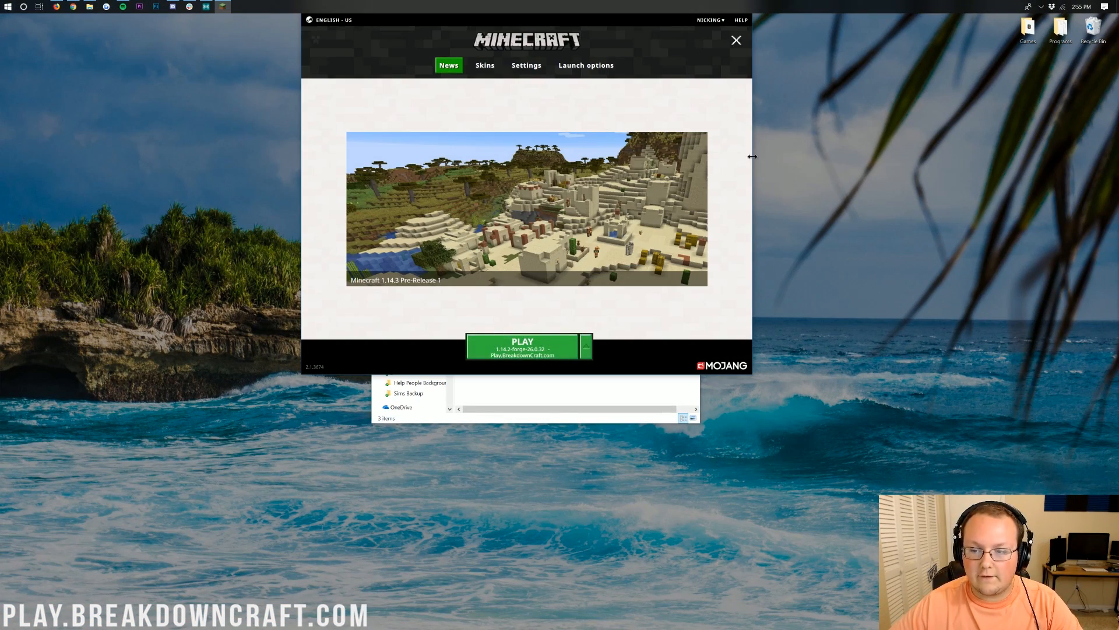
Select the forge 1.14.2-forge-26.0.32 installation from the launcher's installation list
click(585, 347)
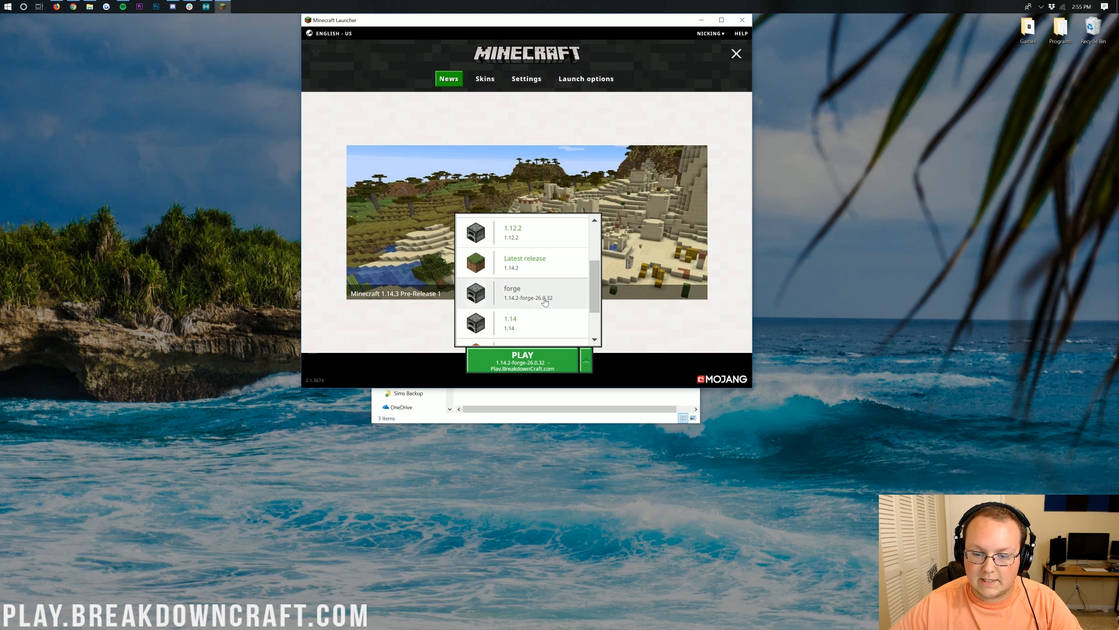
scroll(down, 3)
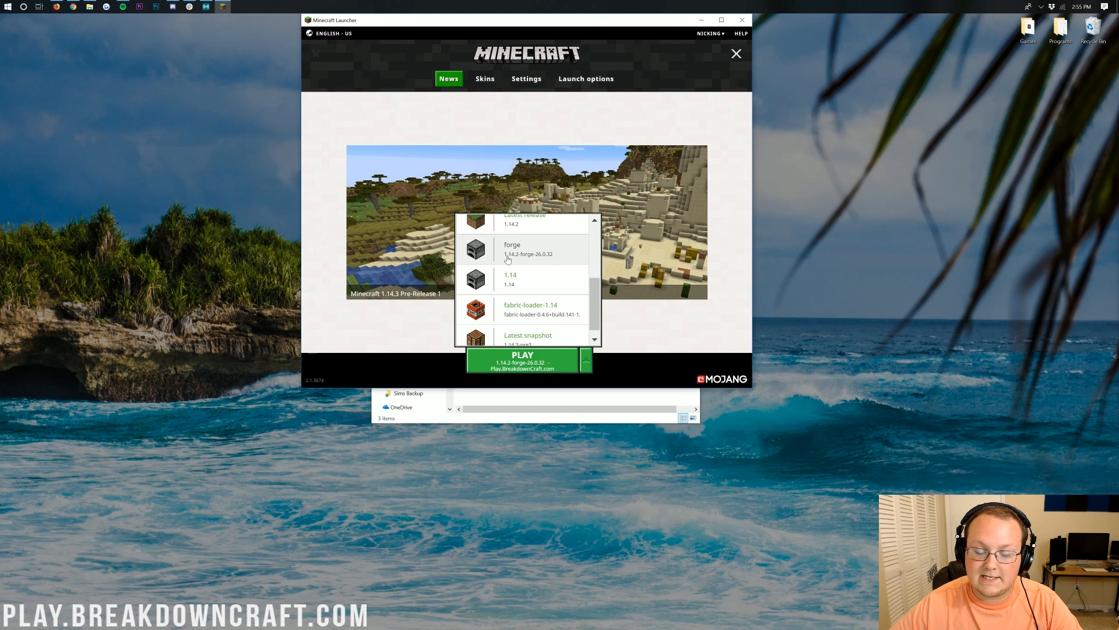
click(512, 248)
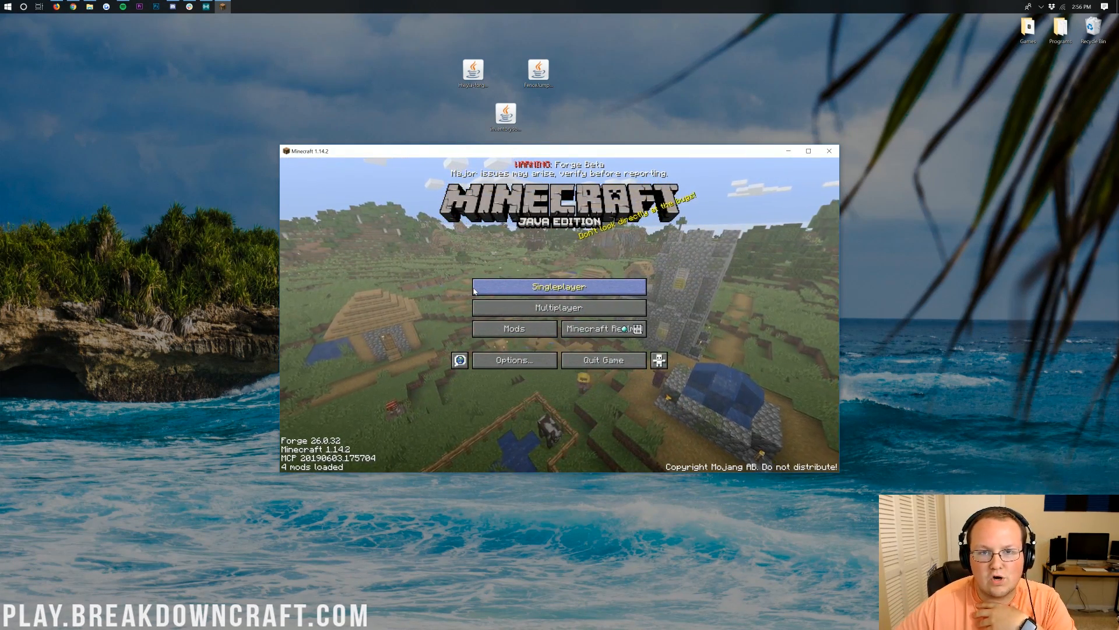
click(513, 328)
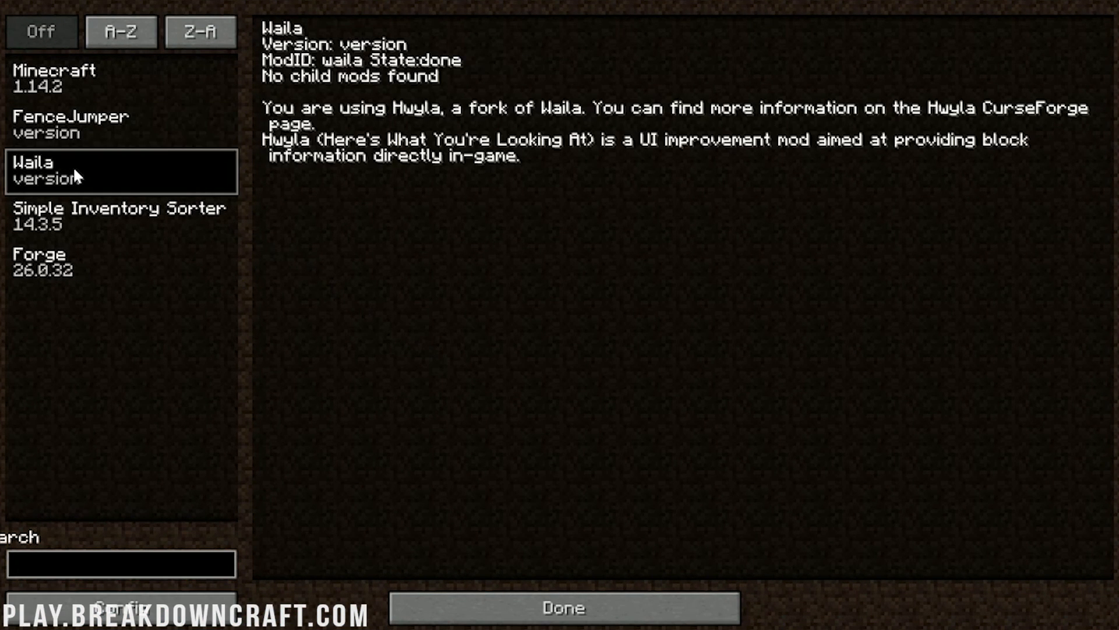
mouse_move(740, 129)
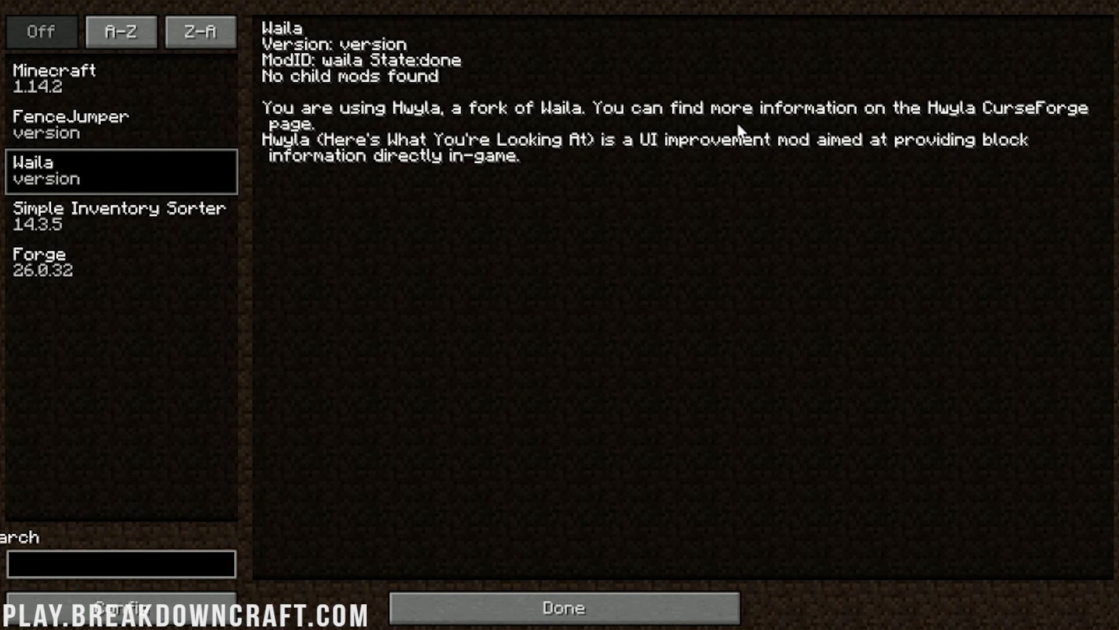
click(121, 217)
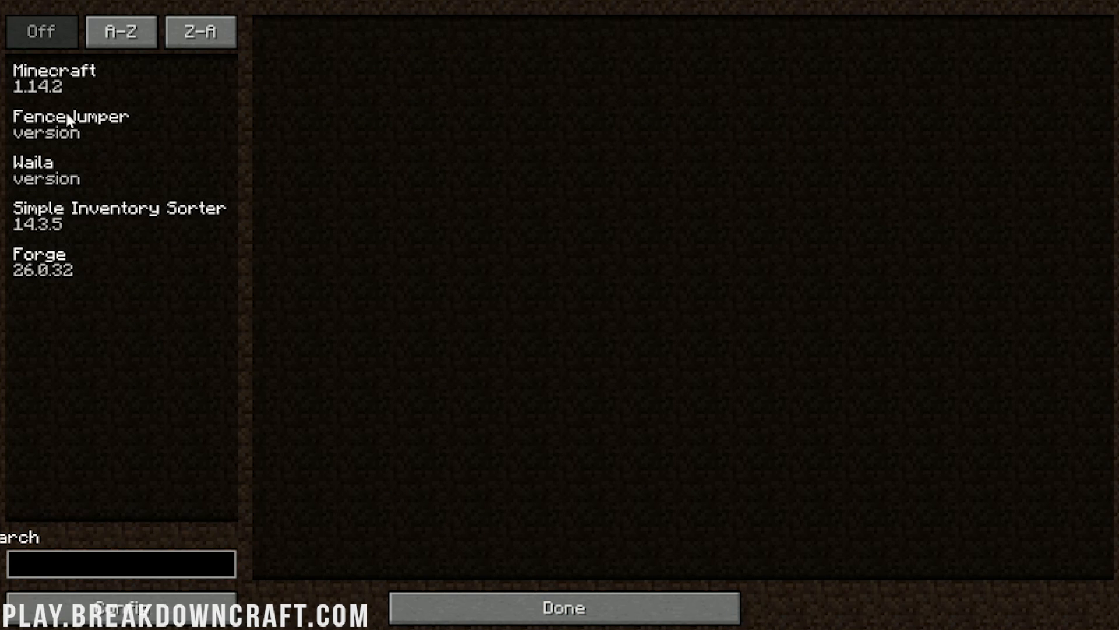
click(563, 608)
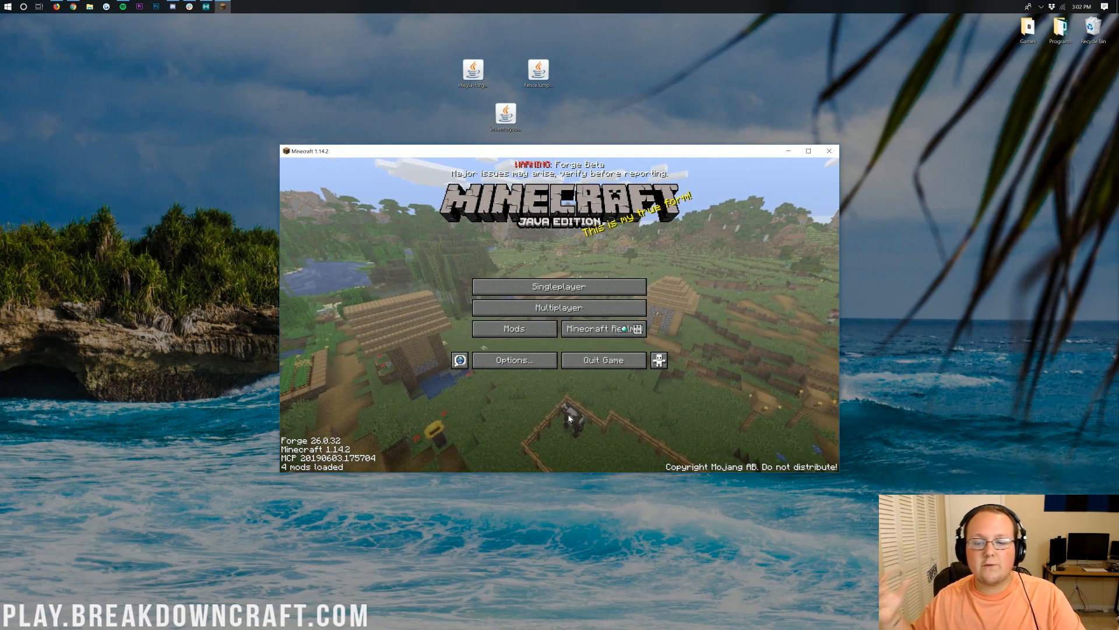
Open Multiplayer, cancel back to the title screen, then reopen the server list
click(559, 307)
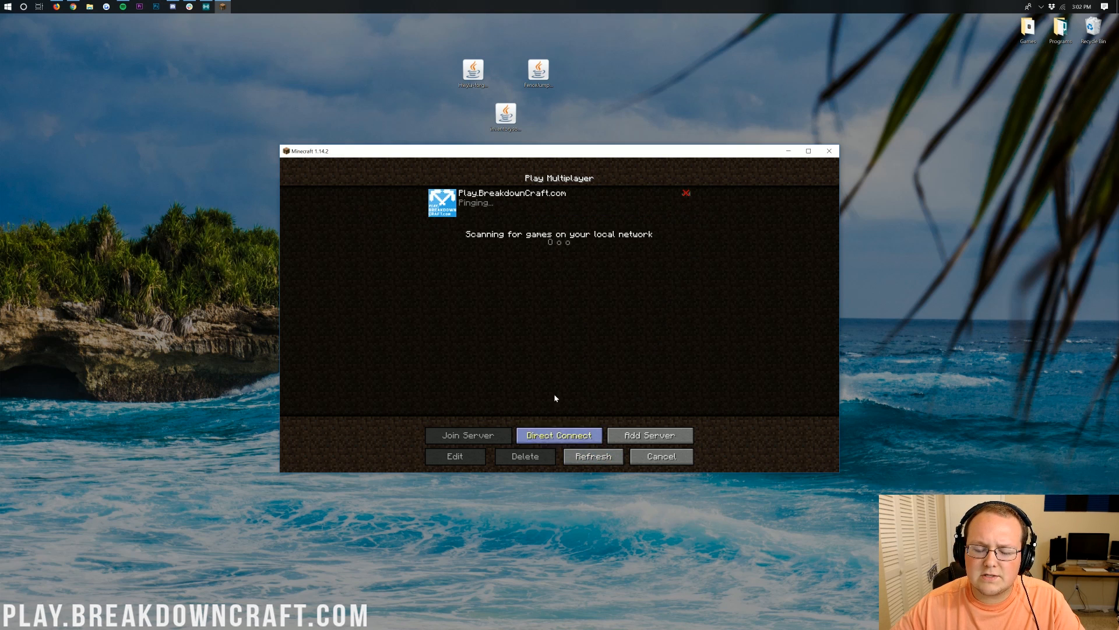
mouse_move(464, 321)
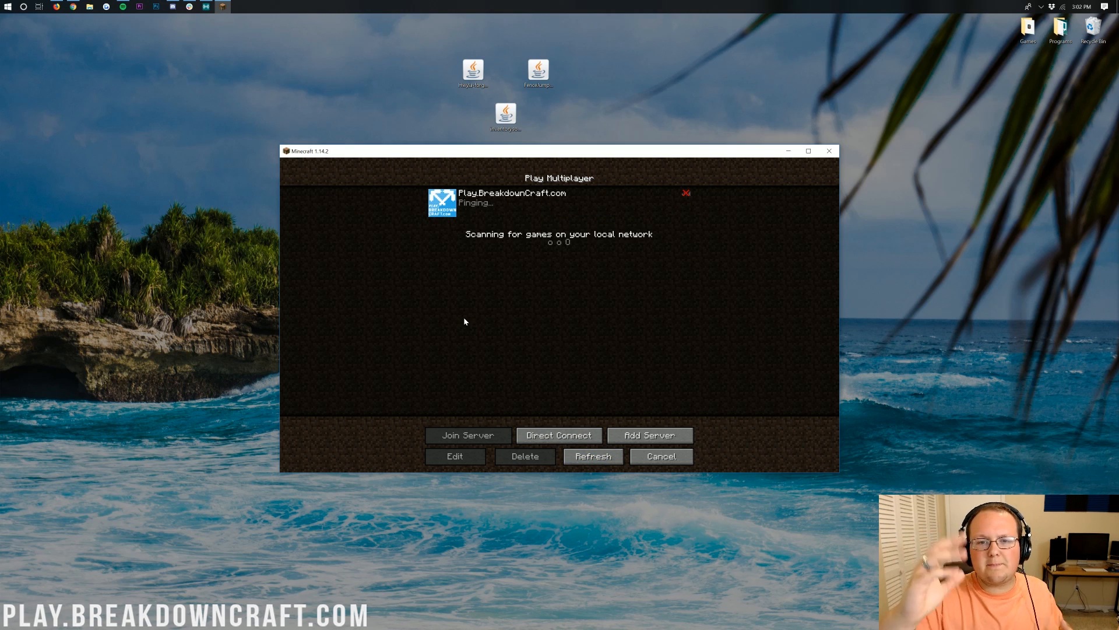
click(658, 455)
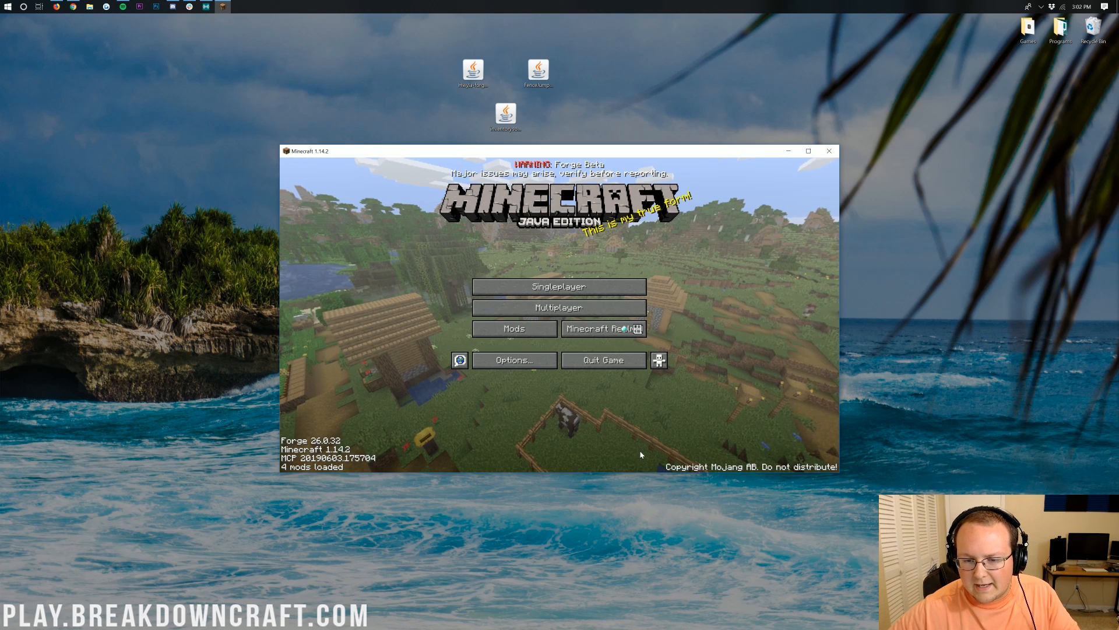
click(559, 307)
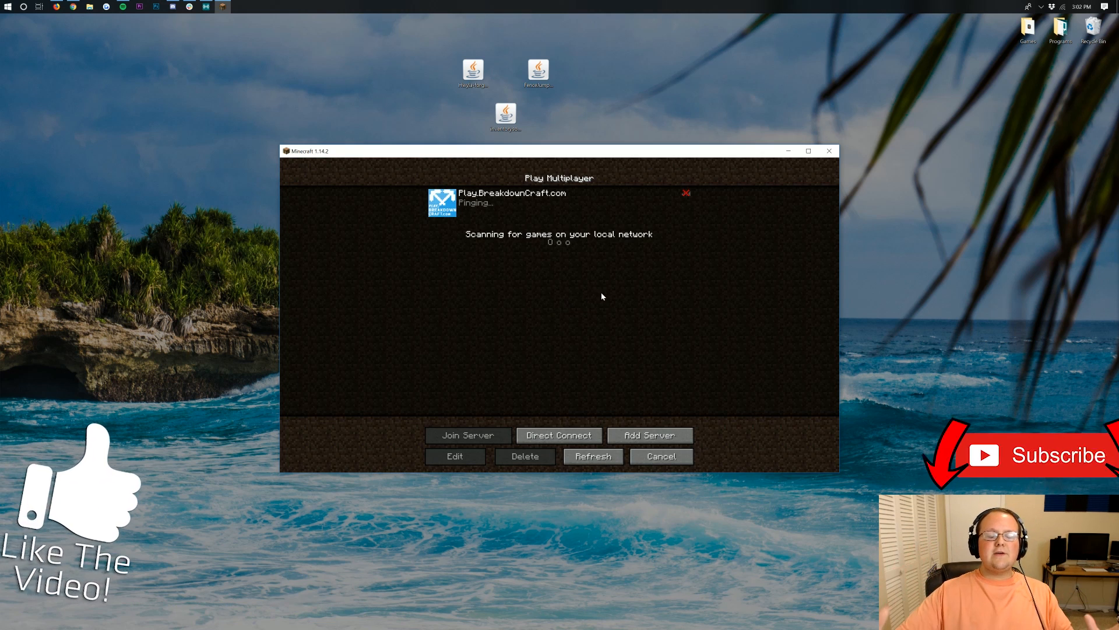